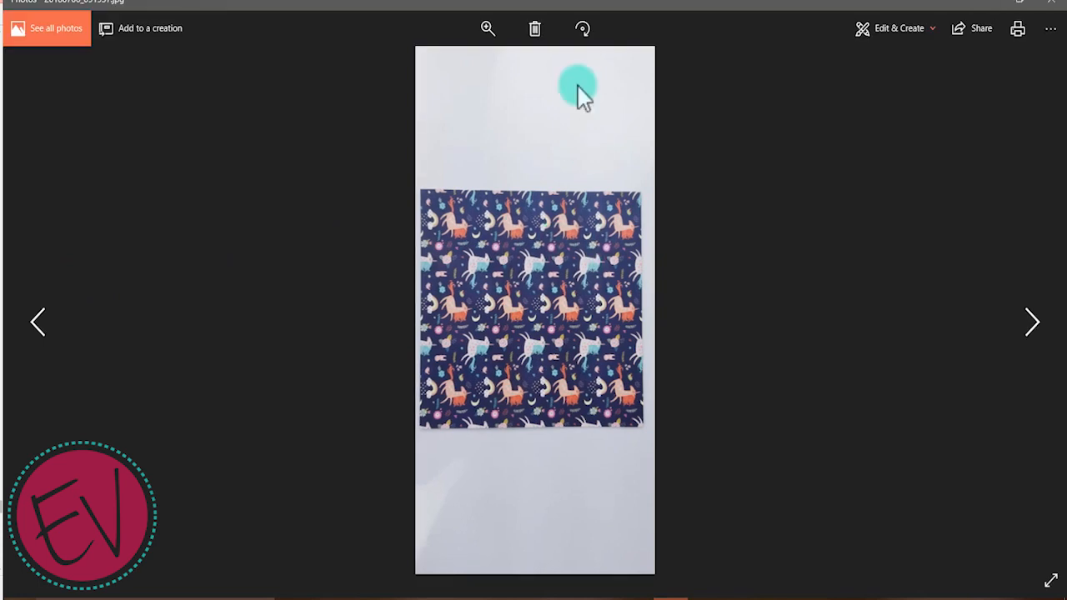
# Step: View the unicorn paper photo and open it through Edit & Create > Edit
pyautogui.click(582, 28)
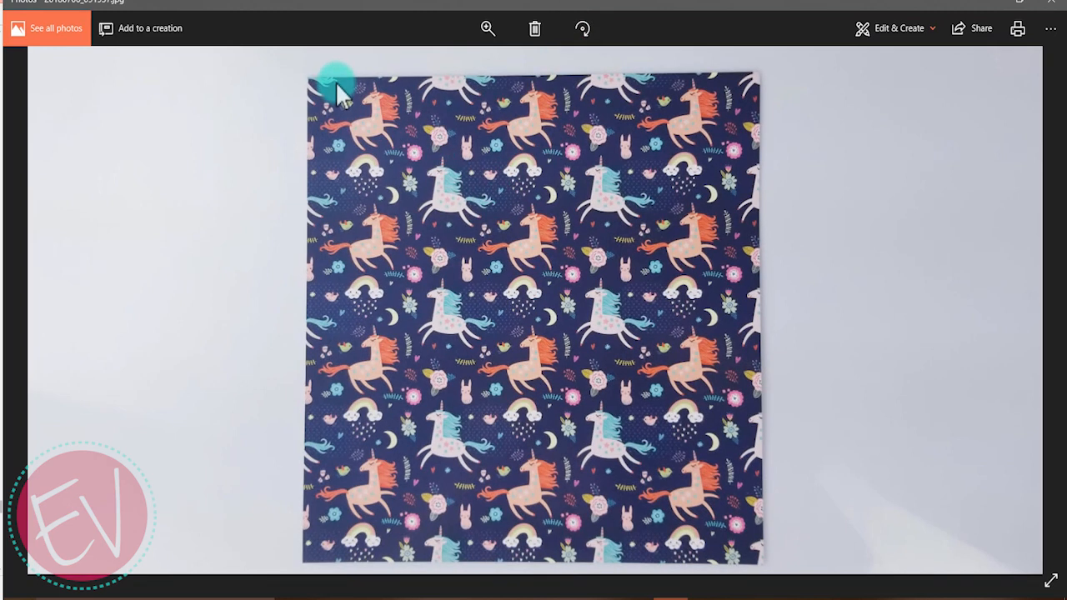
pyautogui.moveTo(796, 159)
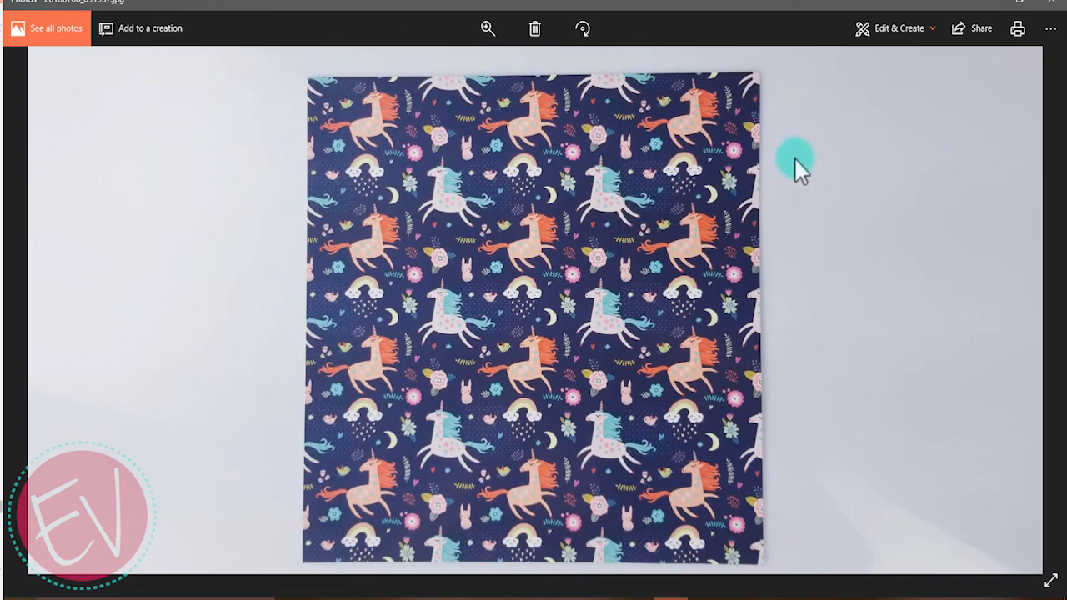
pyautogui.moveTo(754, 376)
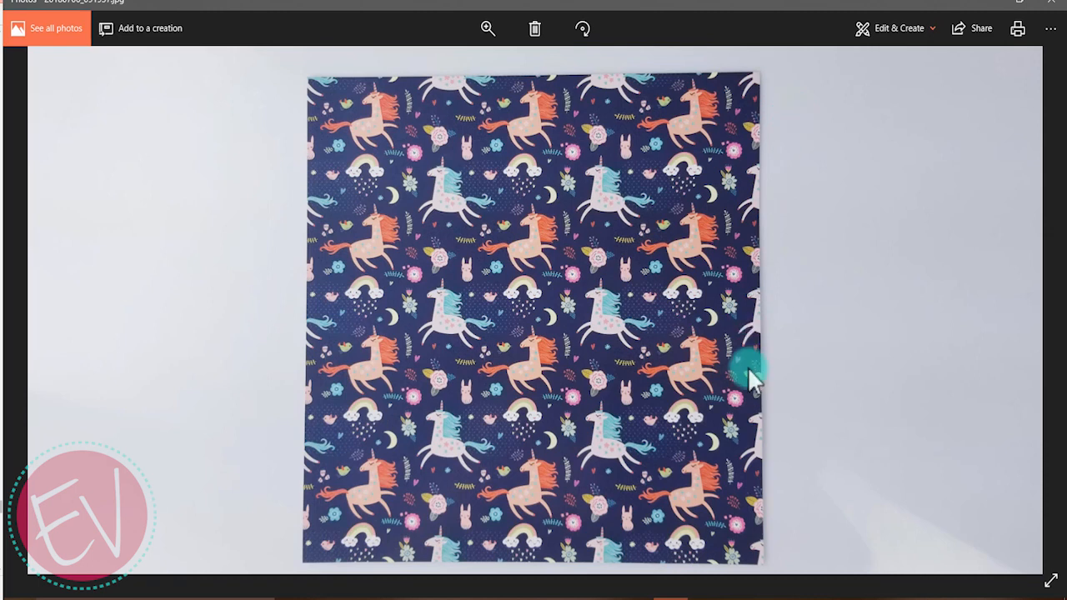
pyautogui.click(895, 28)
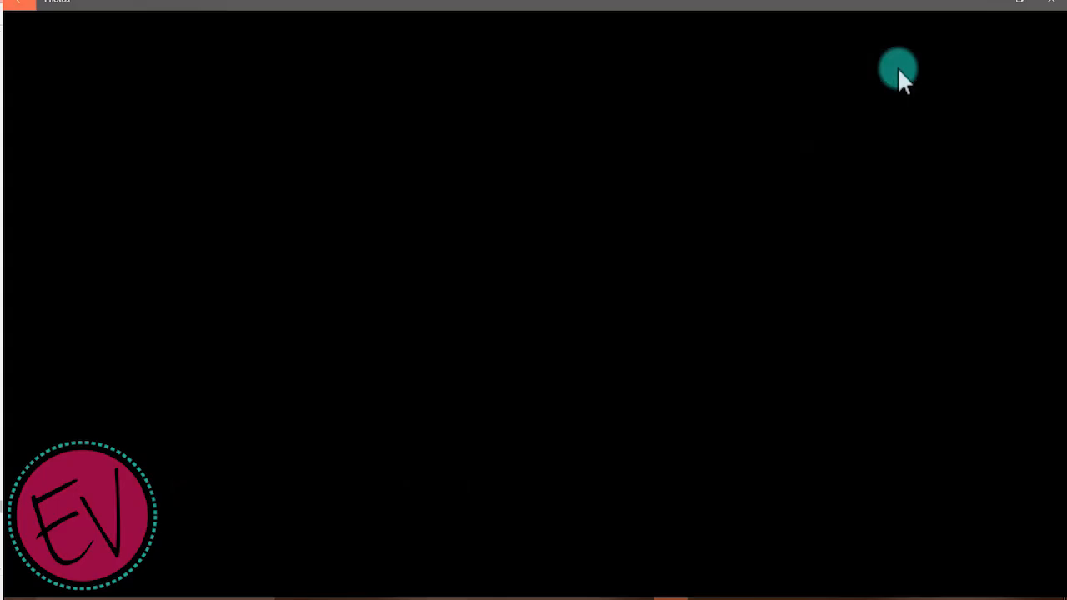
# Step: Crop the photo to the paper's edges, trimming the white top and bottom strips
pyautogui.click(897, 66)
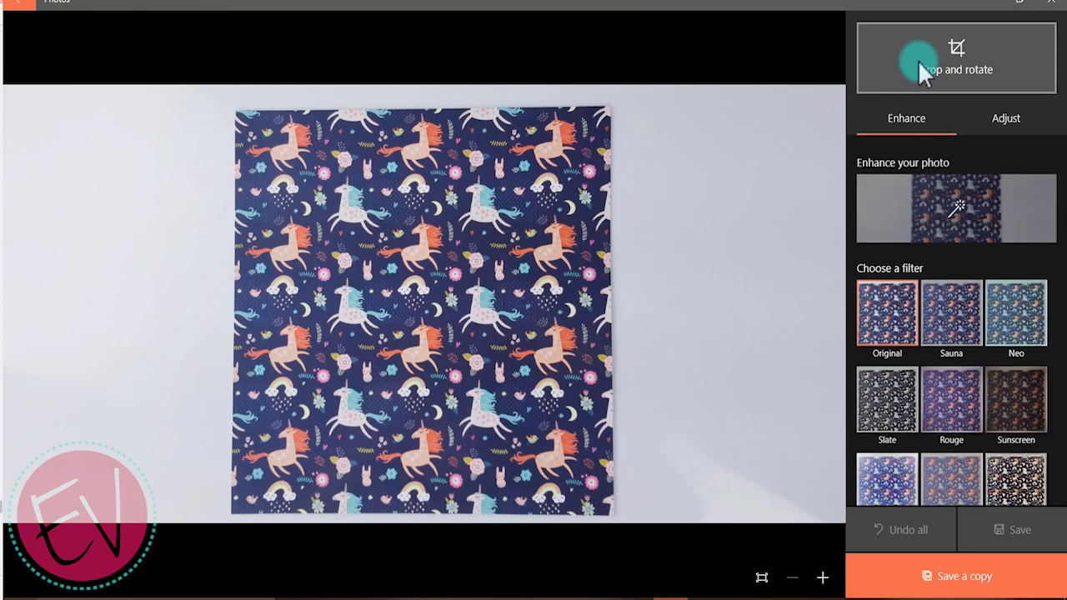
pyautogui.click(956, 58)
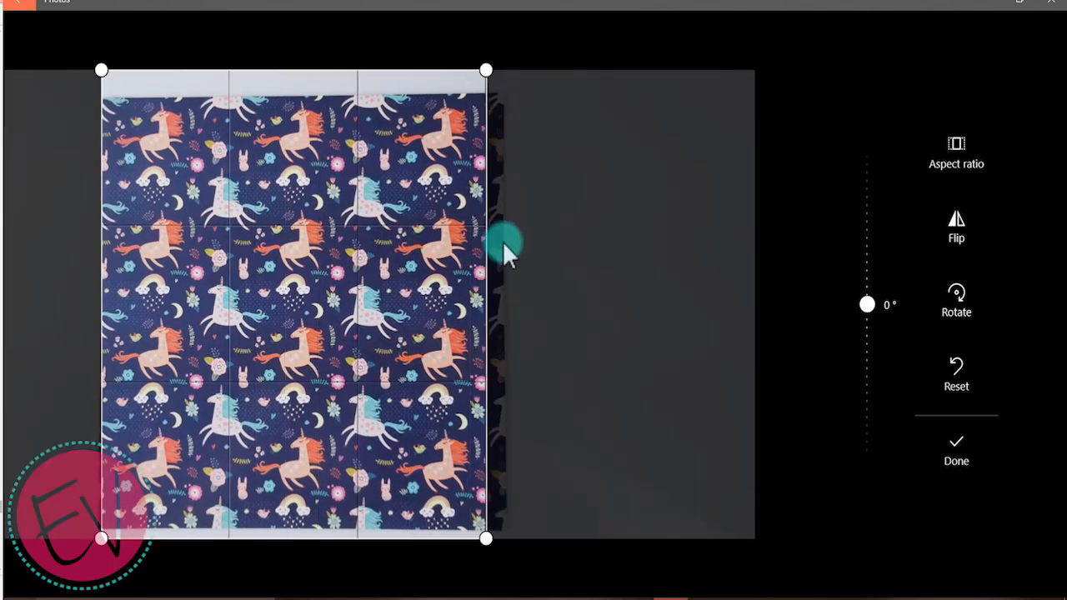
pyautogui.moveTo(488, 242); pyautogui.dragTo(502, 242)
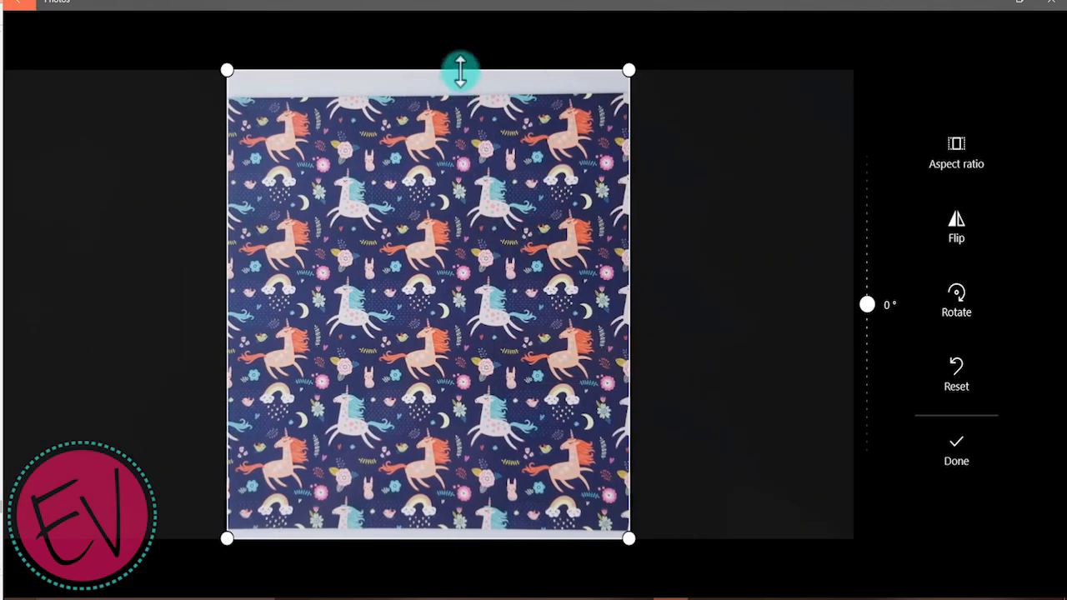
pyautogui.moveTo(460, 69); pyautogui.dragTo(460, 98)
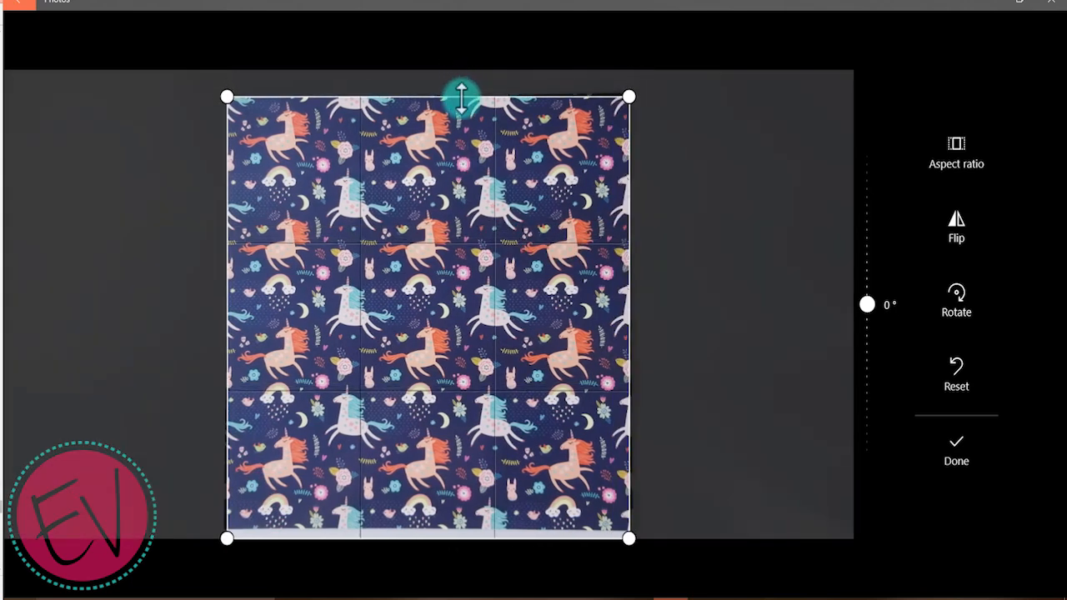
pyautogui.moveTo(461, 96); pyautogui.dragTo(425, 538)
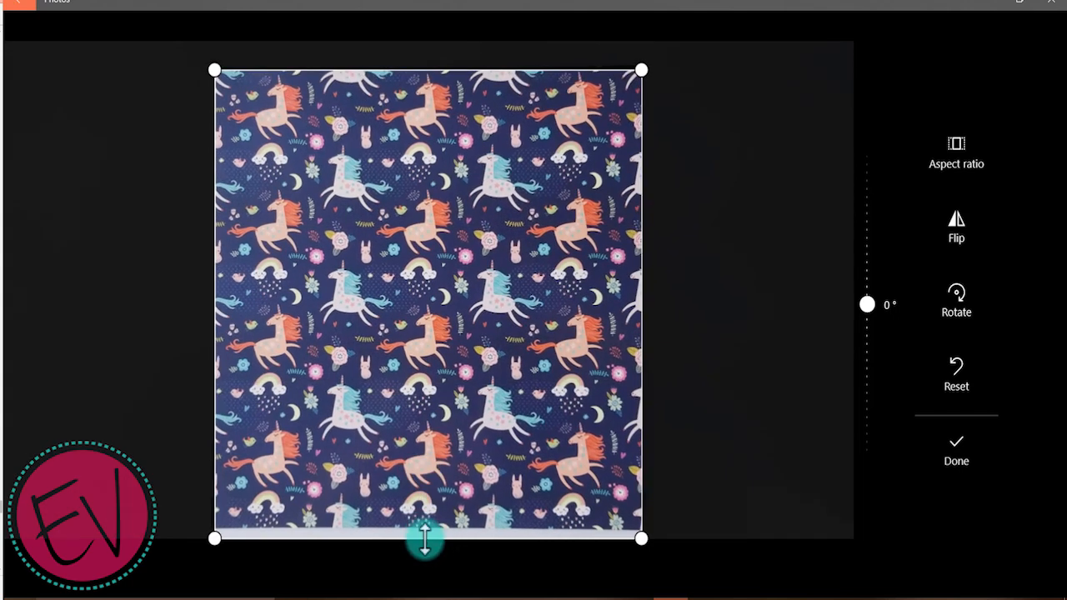
pyautogui.moveTo(425, 537); pyautogui.dragTo(425, 529)
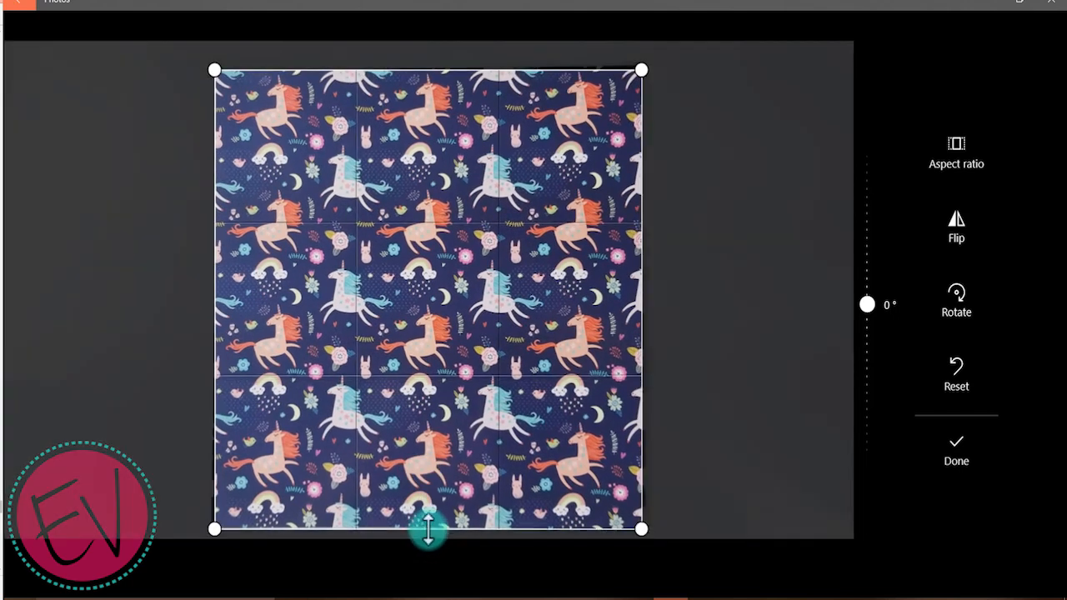
pyautogui.click(956, 454)
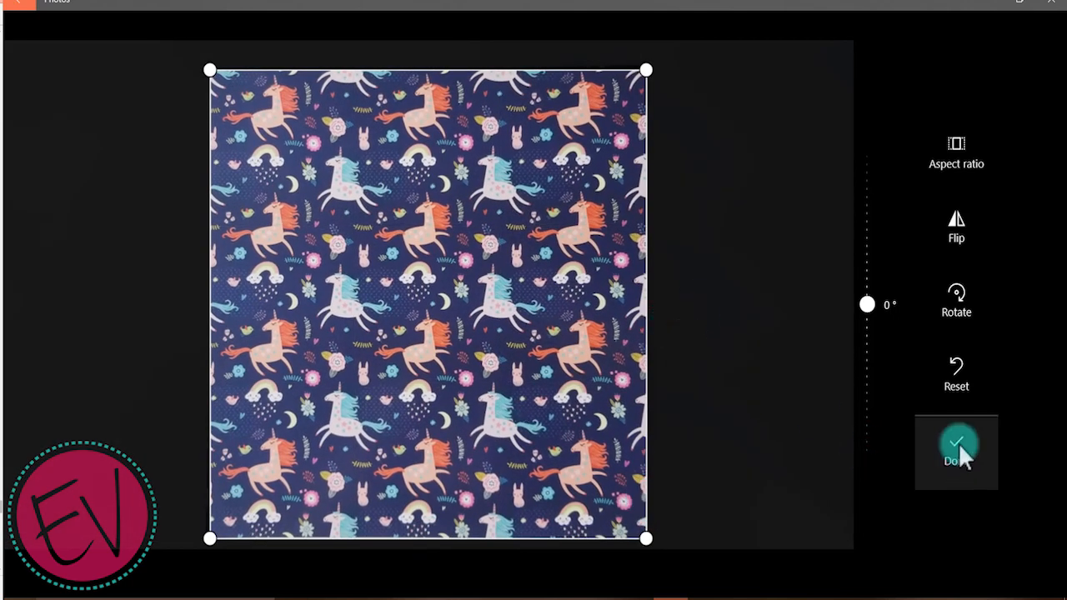
pyautogui.click(956, 451)
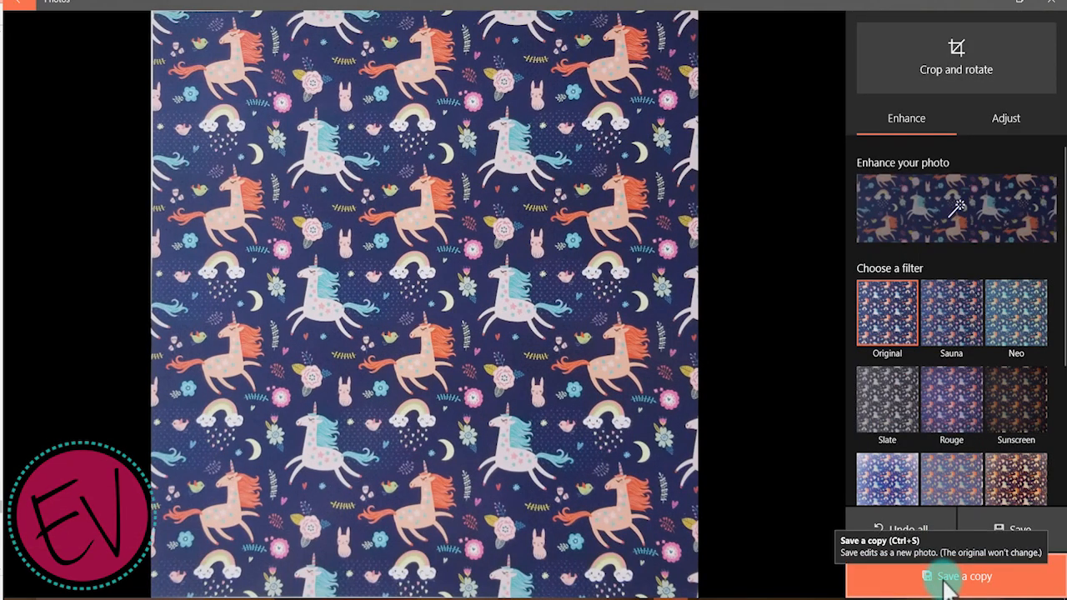
# Step: Save a copy of the cropped photo named 'unicorn 12x12 crop'
pyautogui.click(964, 576)
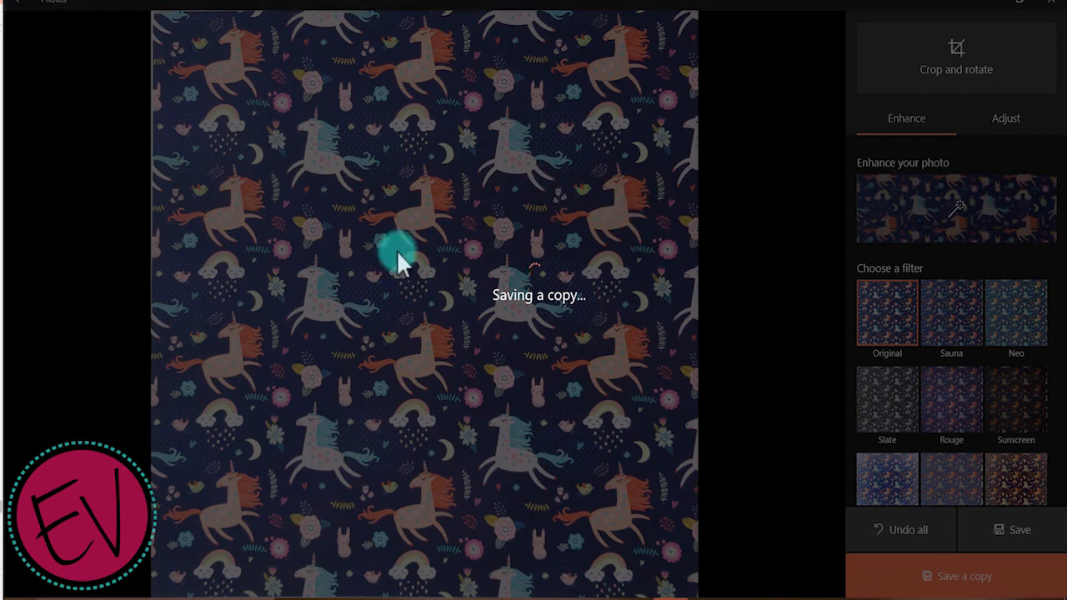
pyautogui.click(965, 576)
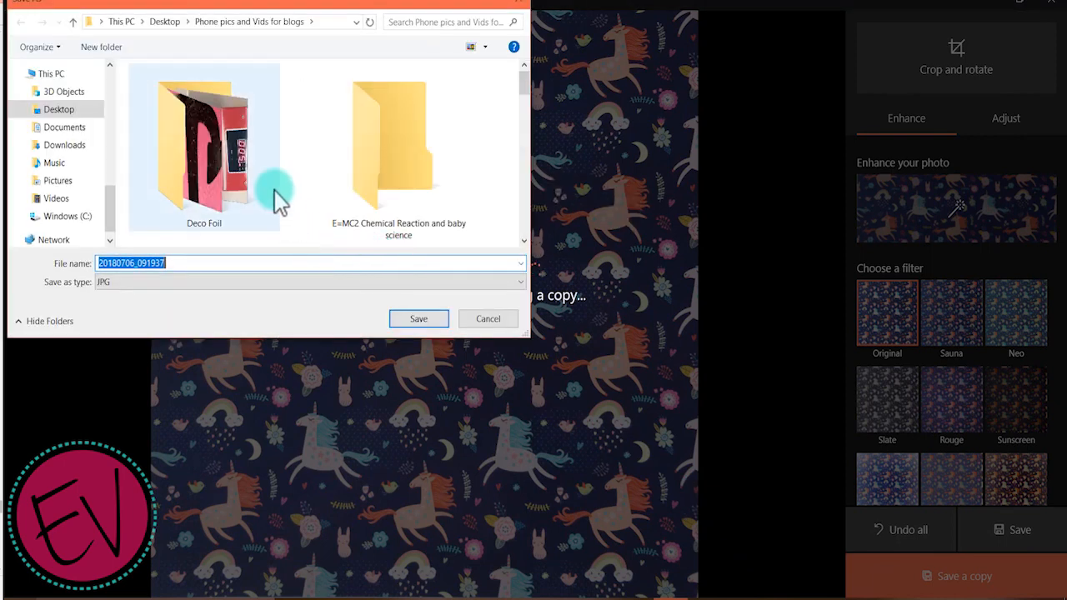
pyautogui.write('unicorn 12x12')
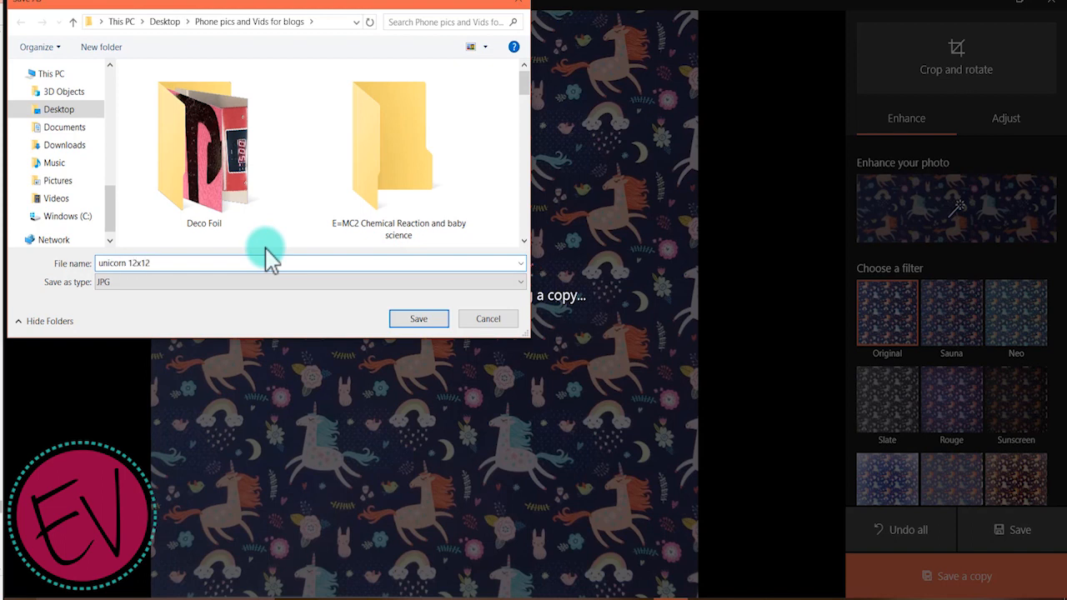
pyautogui.write('crop')
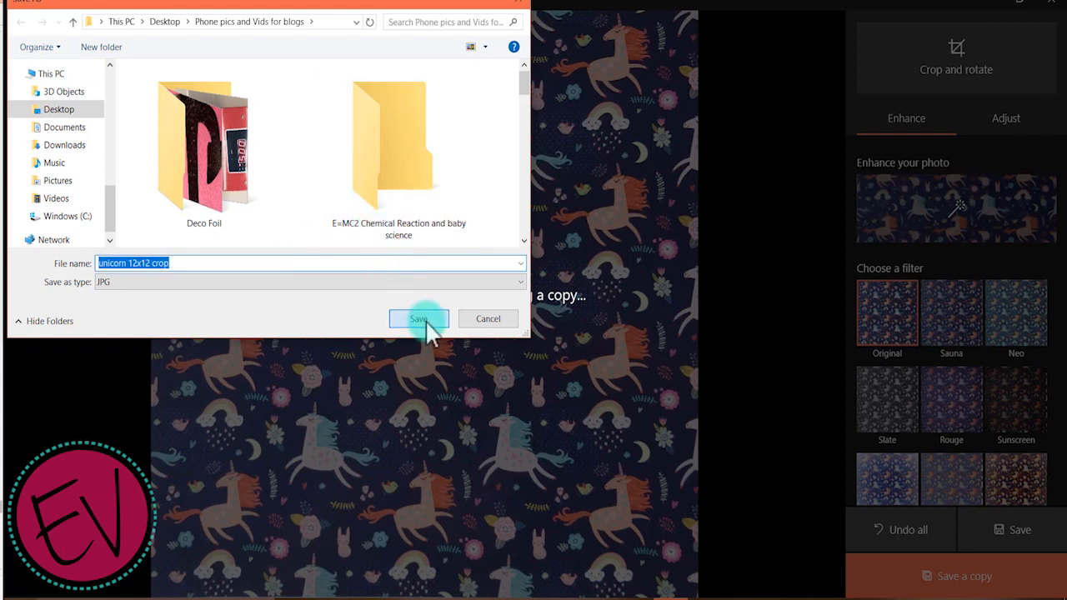
pyautogui.click(419, 319)
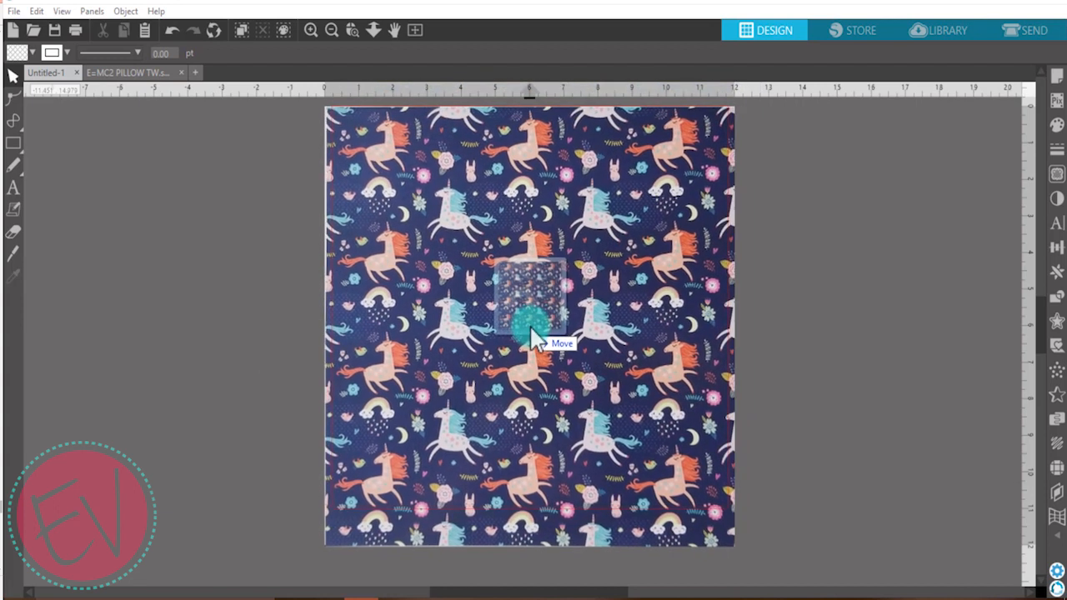
# Step: Drop the 'unicorn 12x12 crop' JPG onto the Silhouette Studio page
pyautogui.click(532, 300)
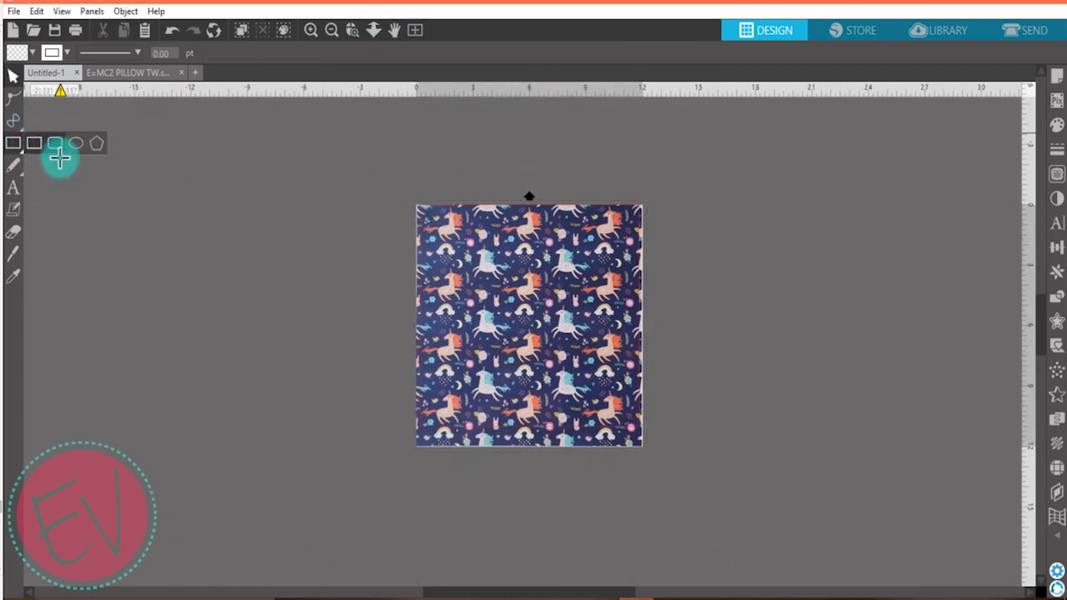
# Step: Draw a 12-inch square and enlarge the pattern image slightly past 12 inches
pyautogui.moveTo(98, 187); pyautogui.dragTo(353, 434)
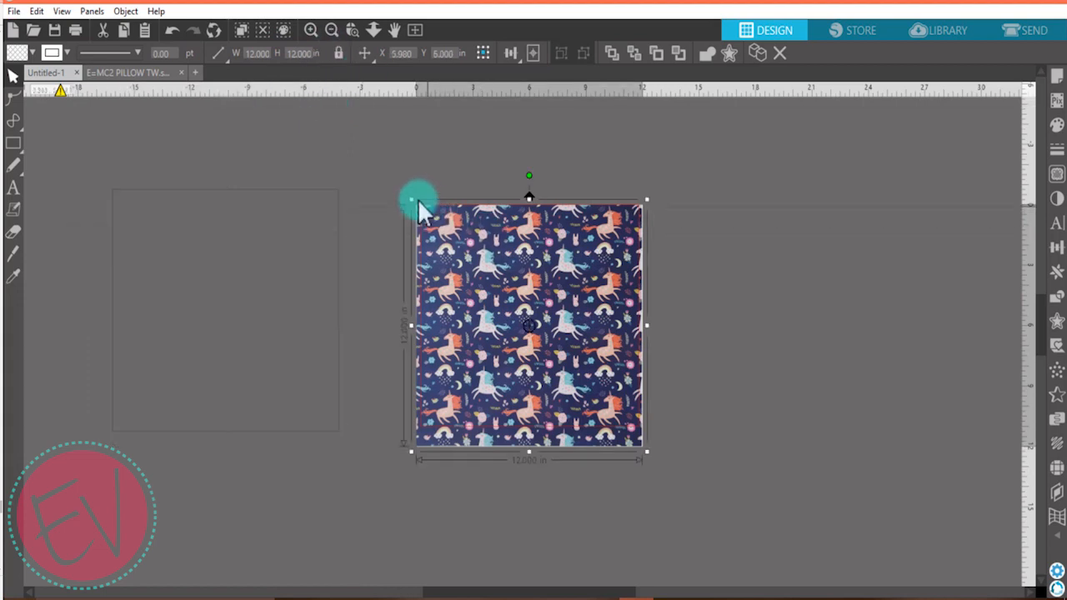
pyautogui.moveTo(421, 208); pyautogui.dragTo(409, 198)
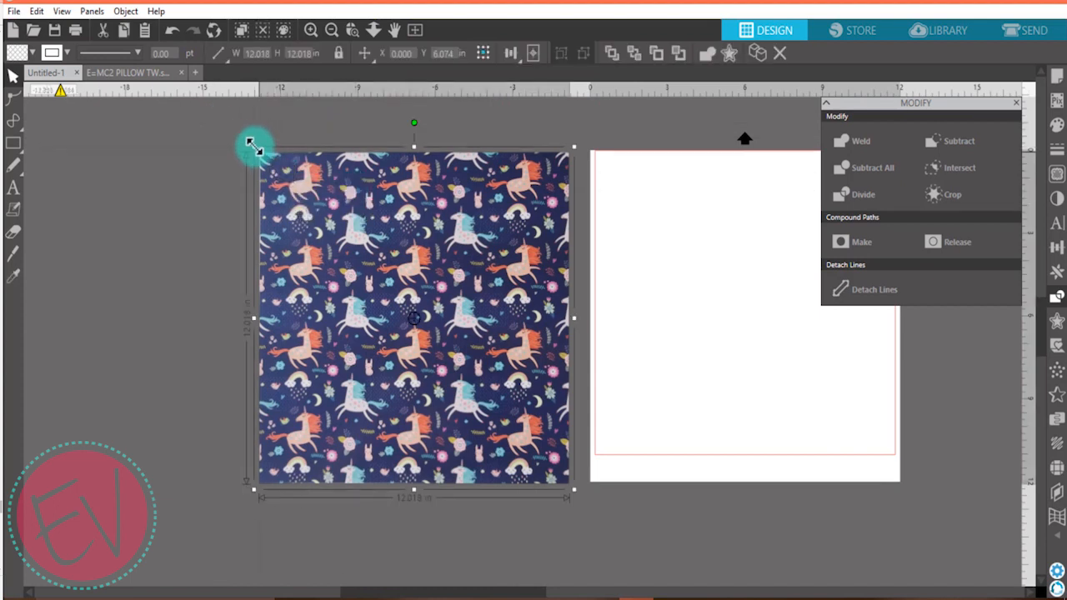
pyautogui.moveTo(254, 144); pyautogui.dragTo(254, 148)
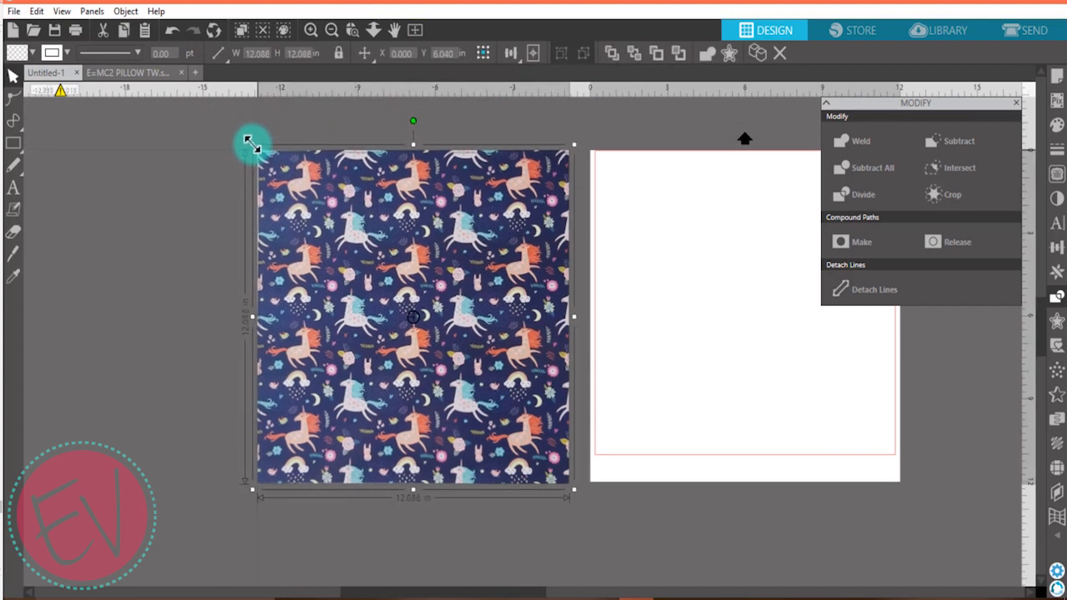
pyautogui.moveTo(976, 171)
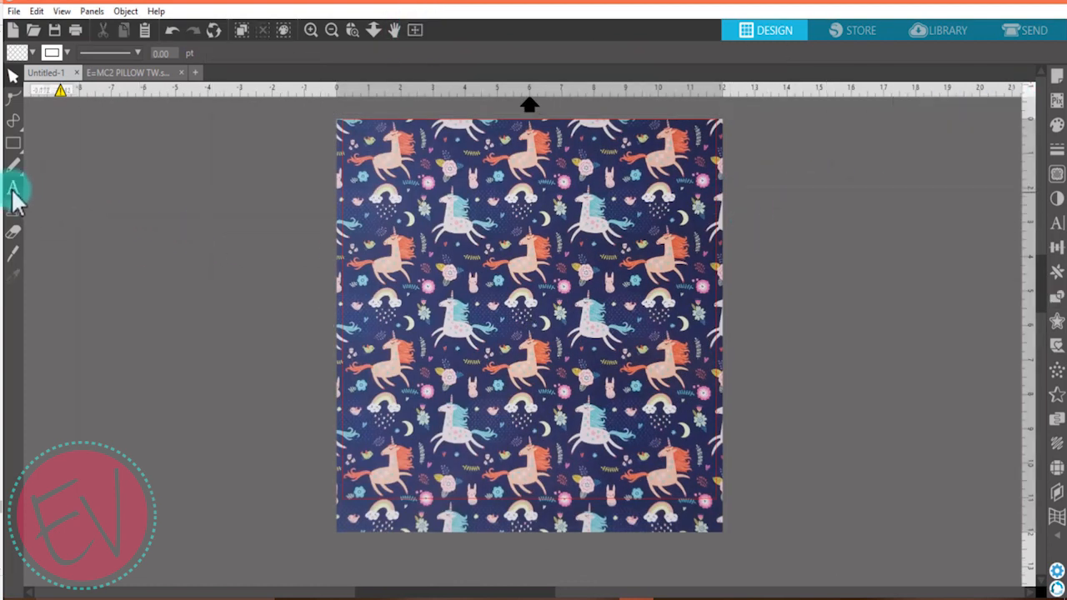
# Step: Fill the unicorn head white at about 62% transparency and move it onto the pattern
pyautogui.click(13, 188)
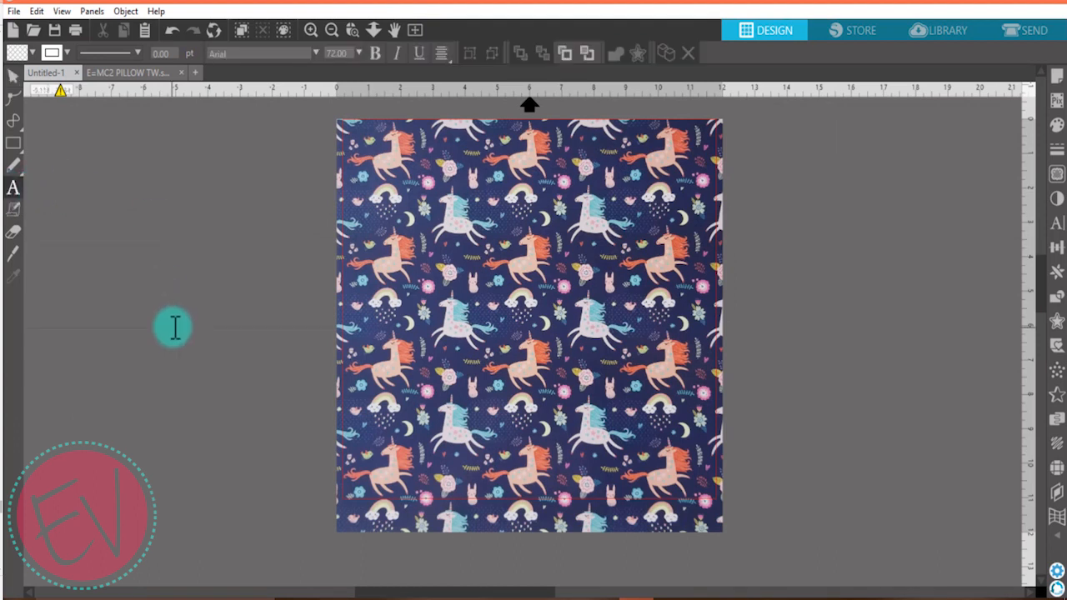
pyautogui.click(948, 30)
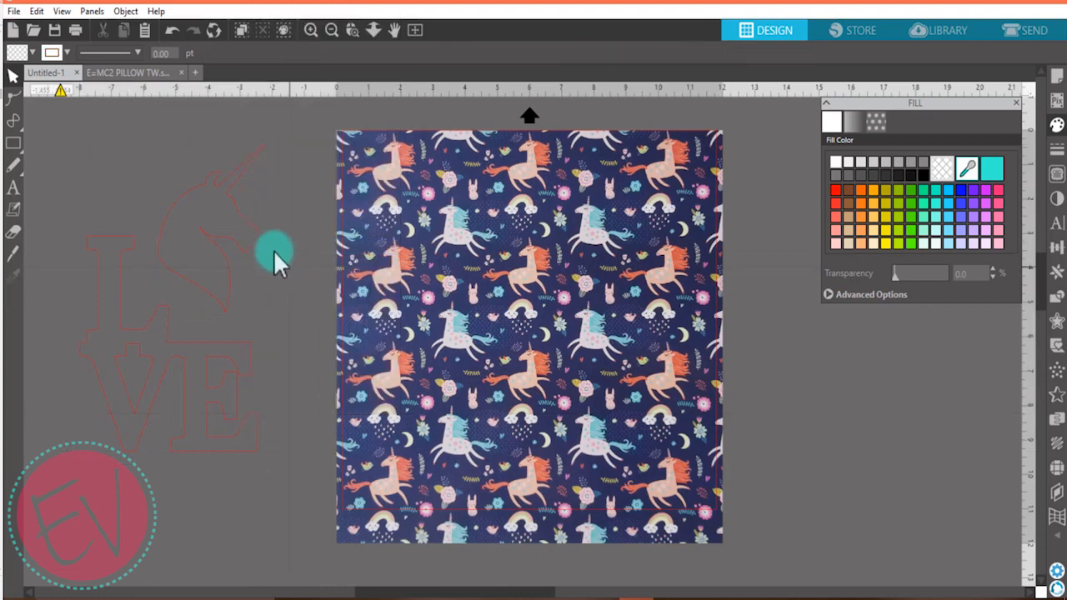
pyautogui.click(208, 229)
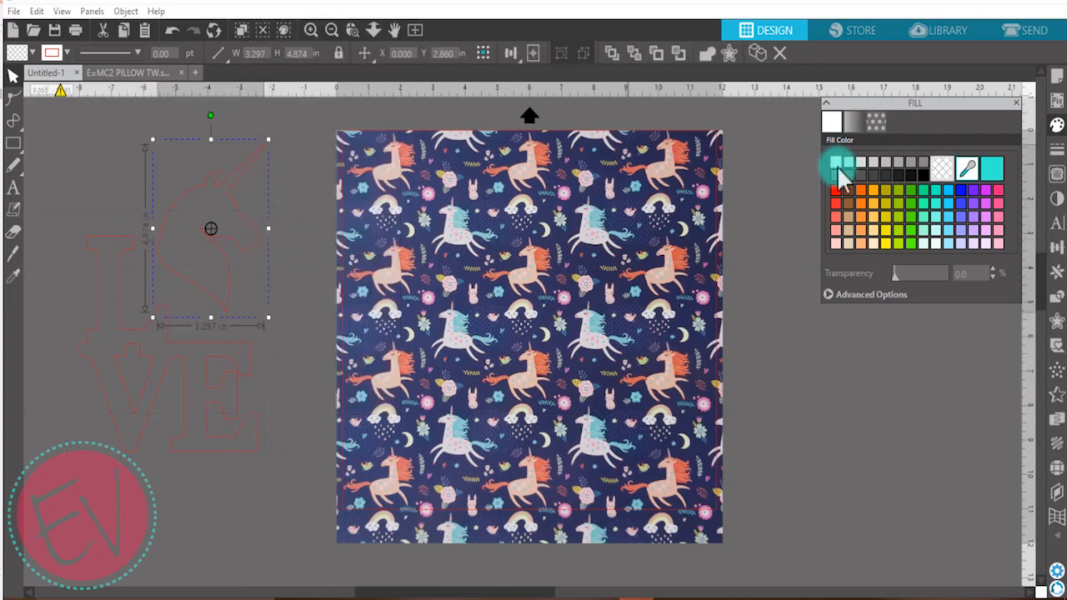
pyautogui.click(836, 163)
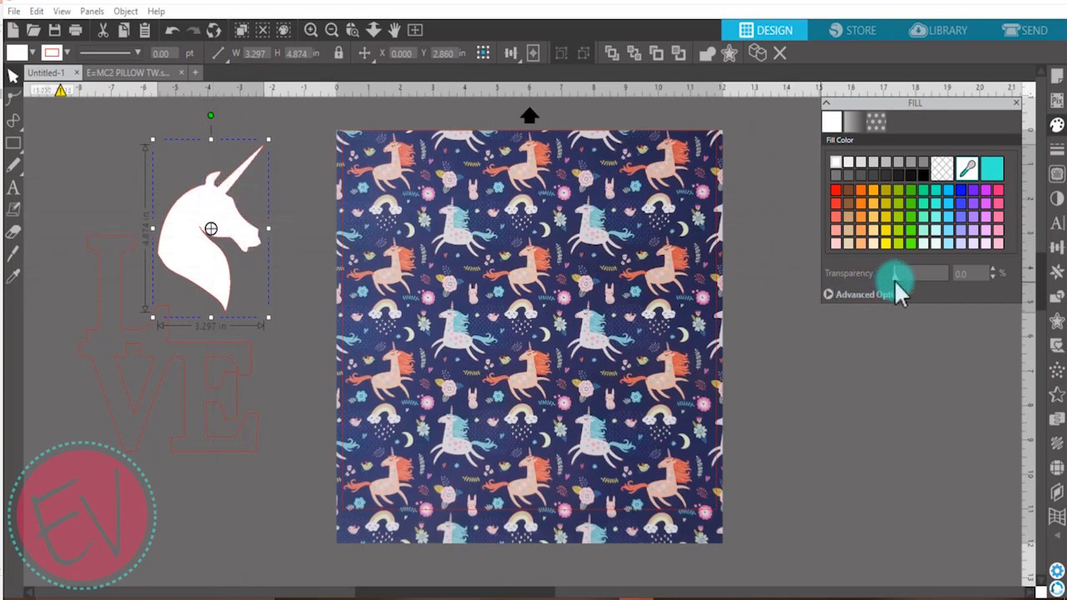
pyautogui.moveTo(896, 274); pyautogui.dragTo(926, 274)
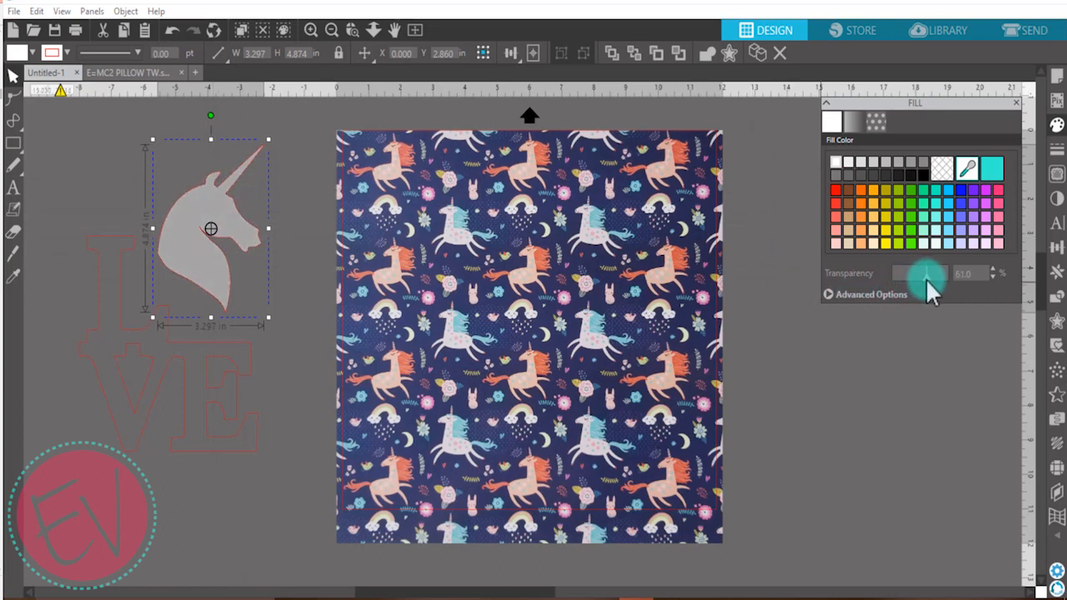
pyautogui.moveTo(925, 273); pyautogui.dragTo(917, 274)
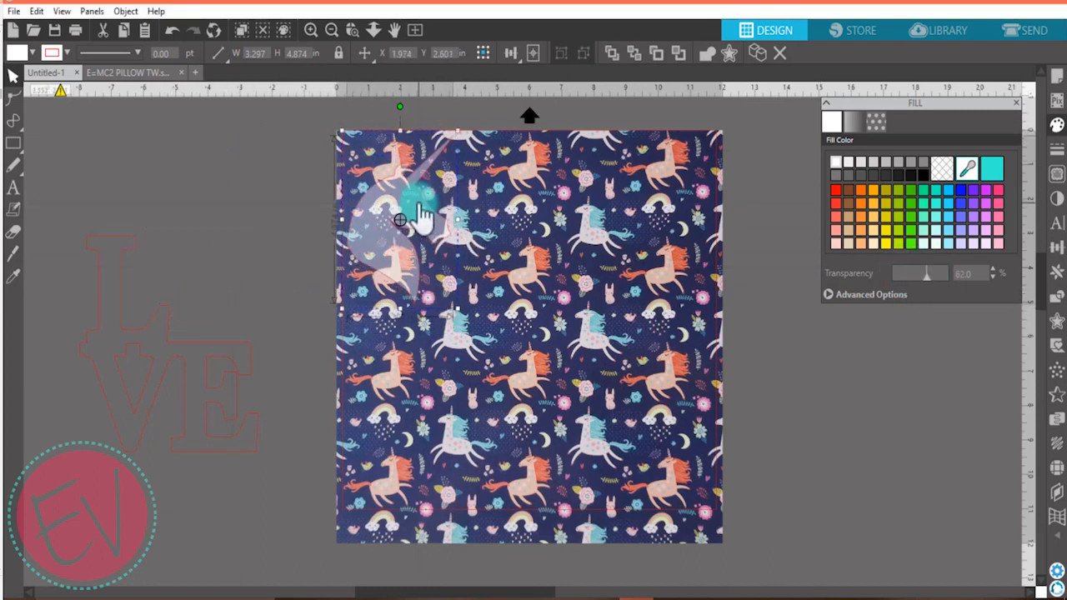
pyautogui.moveTo(400, 219); pyautogui.dragTo(465, 225)
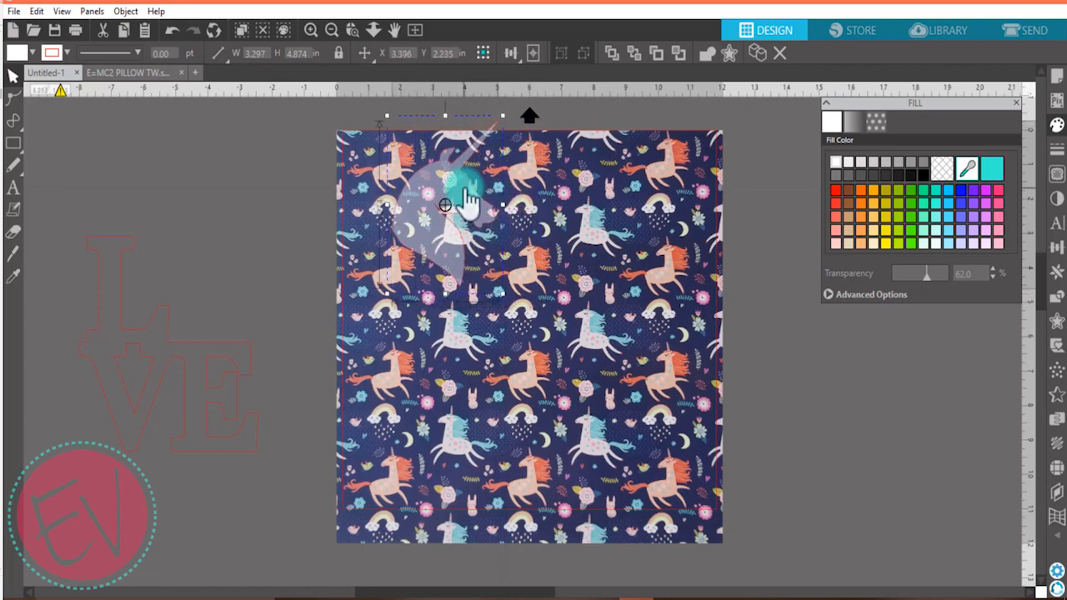
pyautogui.moveTo(446, 204); pyautogui.dragTo(446, 254)
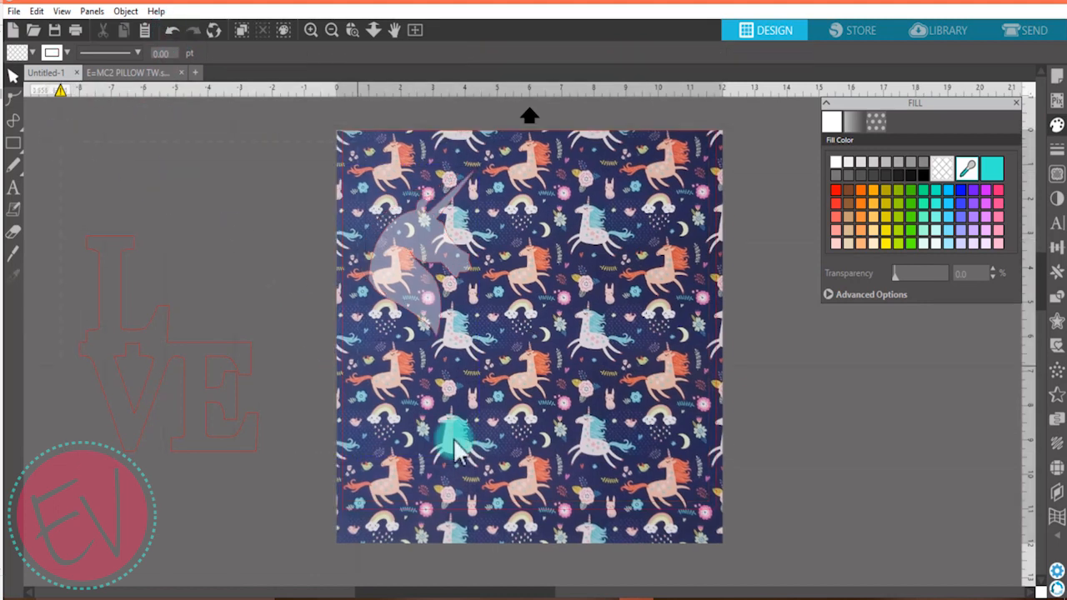
# Step: Zoom in on the design, fill the LOVE letters black, and go to Send
pyautogui.click(459, 451)
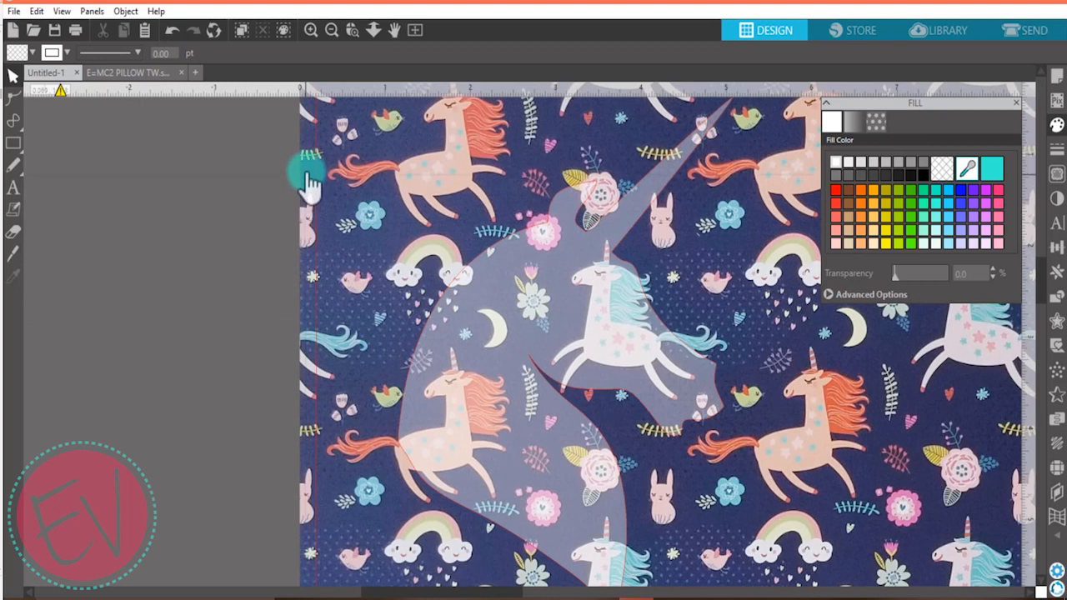
pyautogui.scroll(-3)
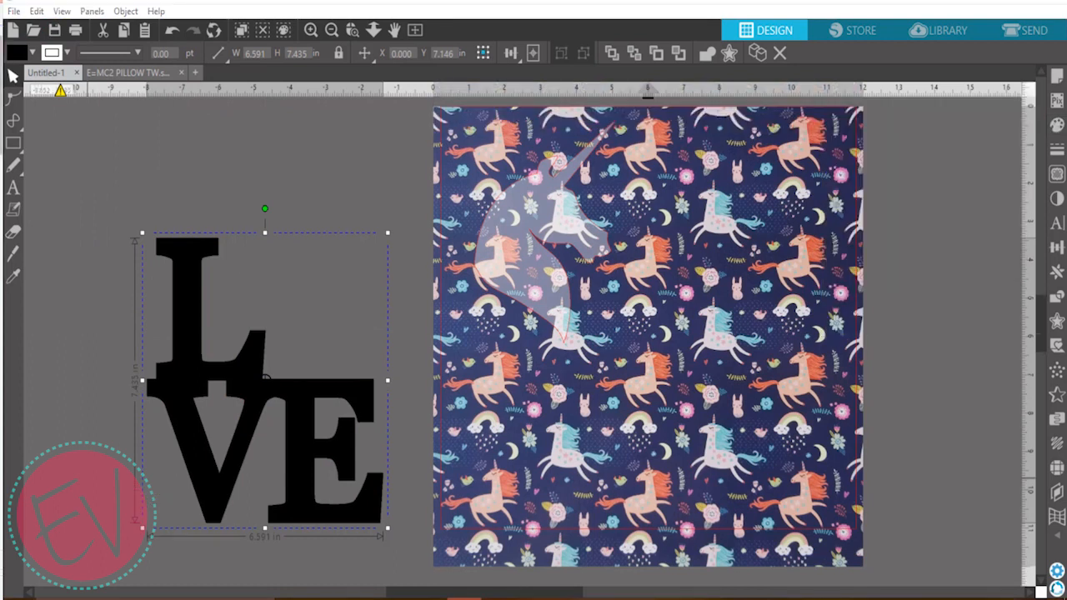
pyautogui.click(1032, 30)
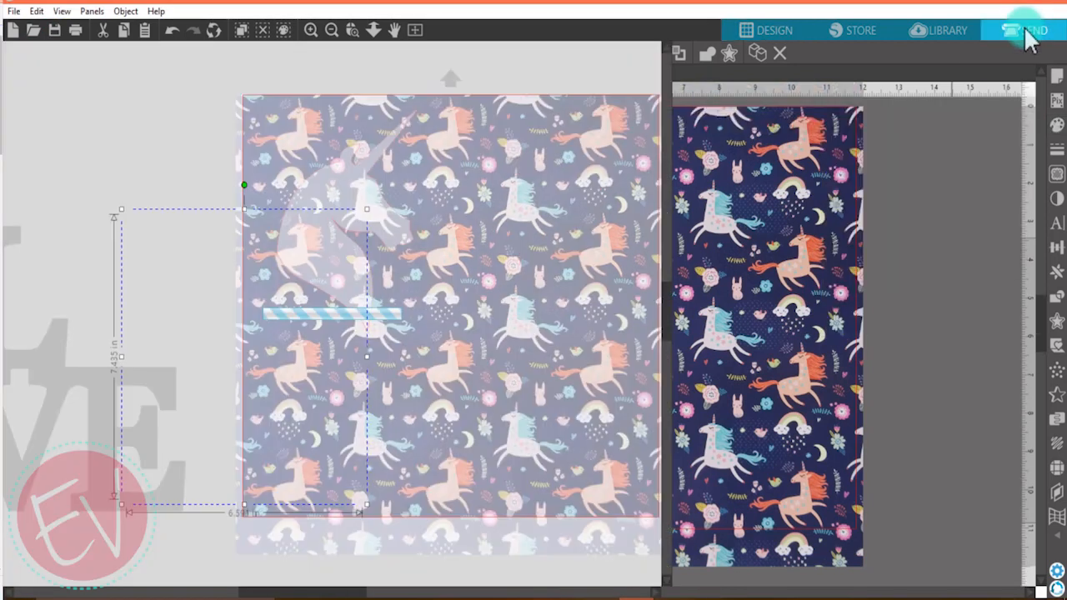
# Step: Open the Tool 1 Material dropdown and scroll to the bottom of the list
pyautogui.click(1034, 30)
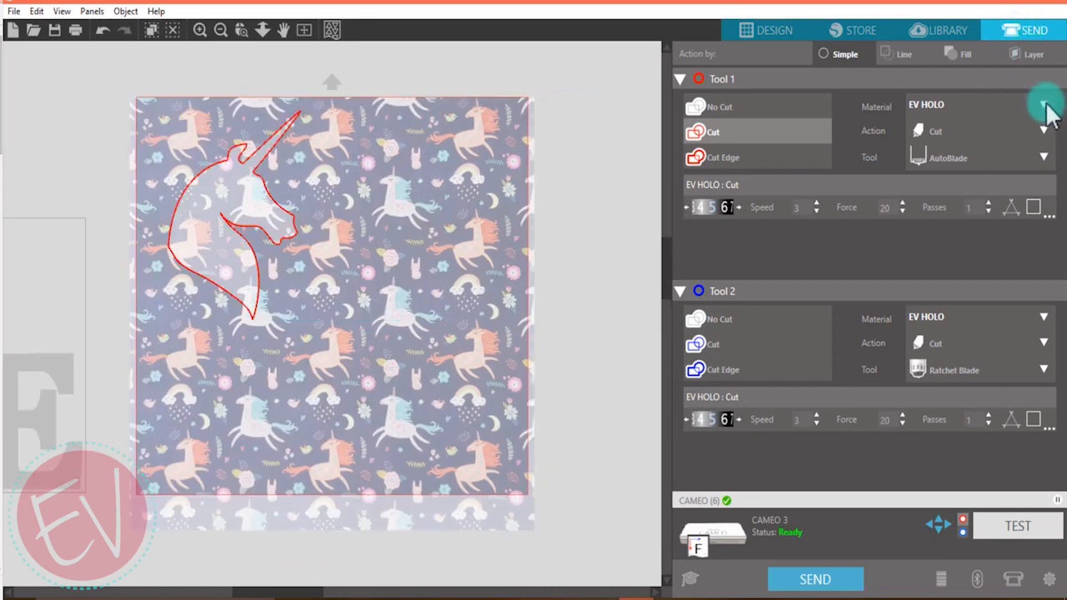
pyautogui.click(1044, 106)
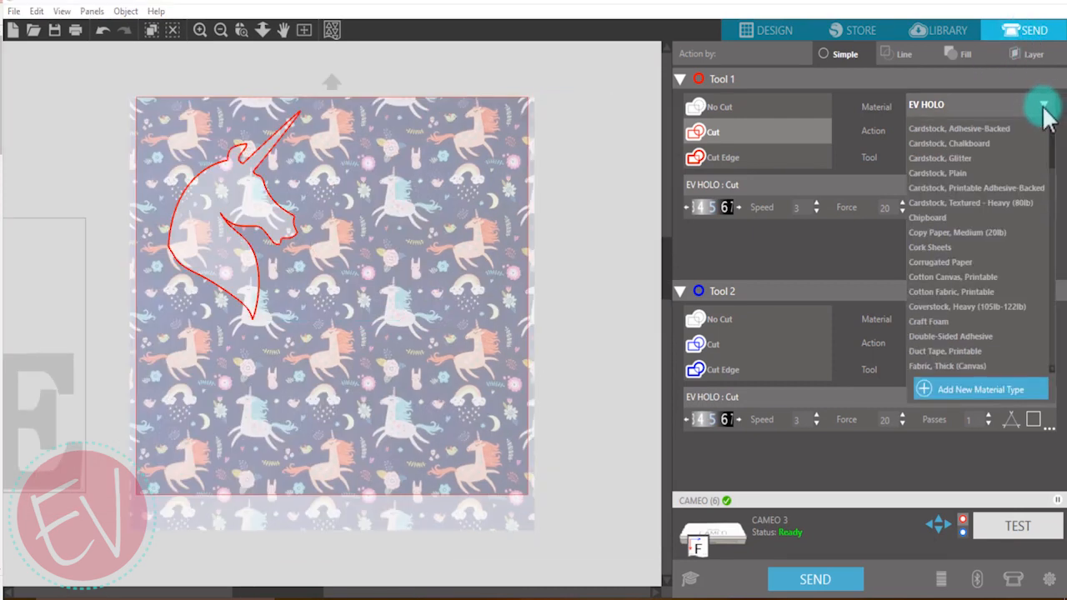
pyautogui.scroll(-3)
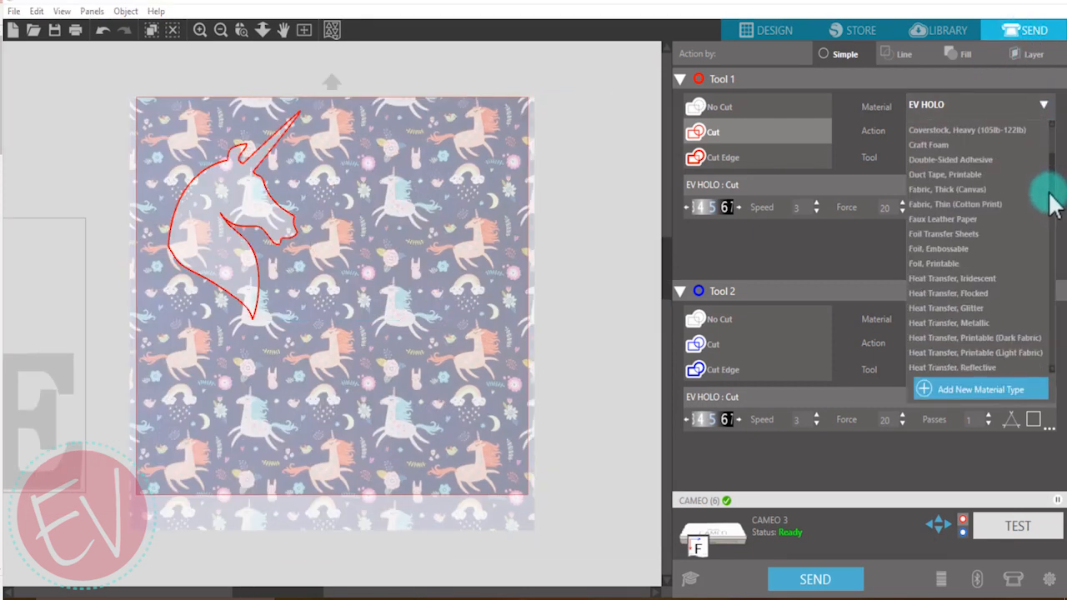
pyautogui.scroll(-3)
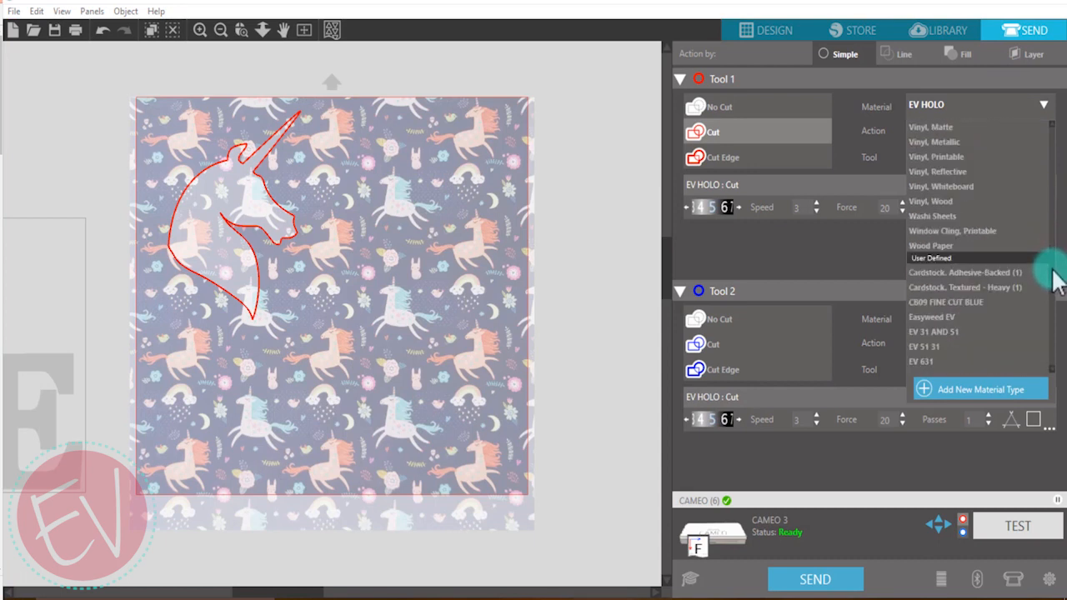
pyautogui.scroll(-3)
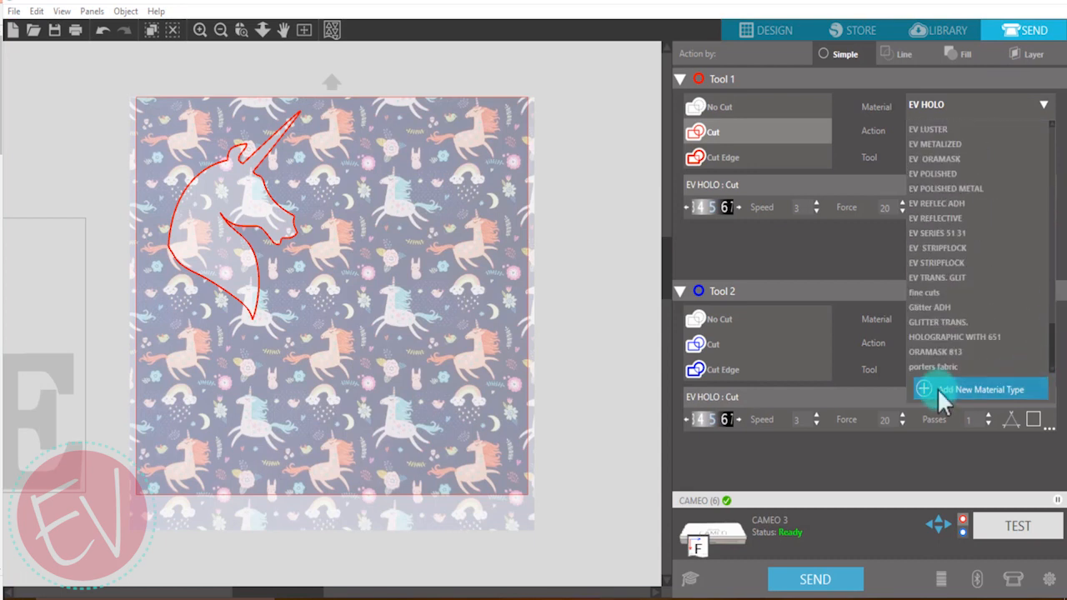
# Step: Add a material renamed EV Patterned ADH with speed 5 and reduced force
pyautogui.click(980, 389)
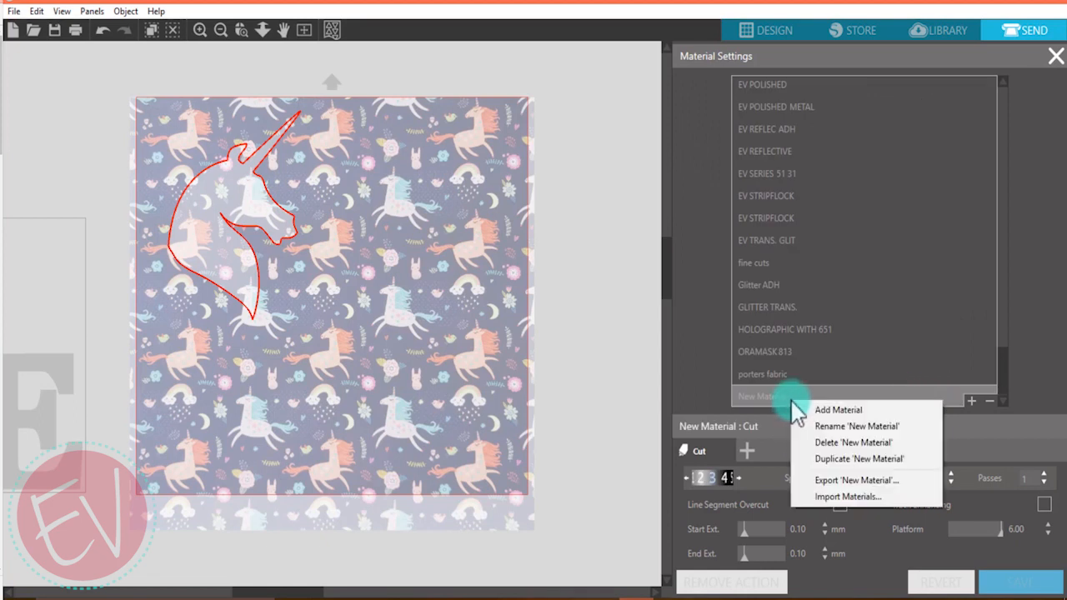
pyautogui.click(856, 426)
pyautogui.write('EV Patterned ADH')
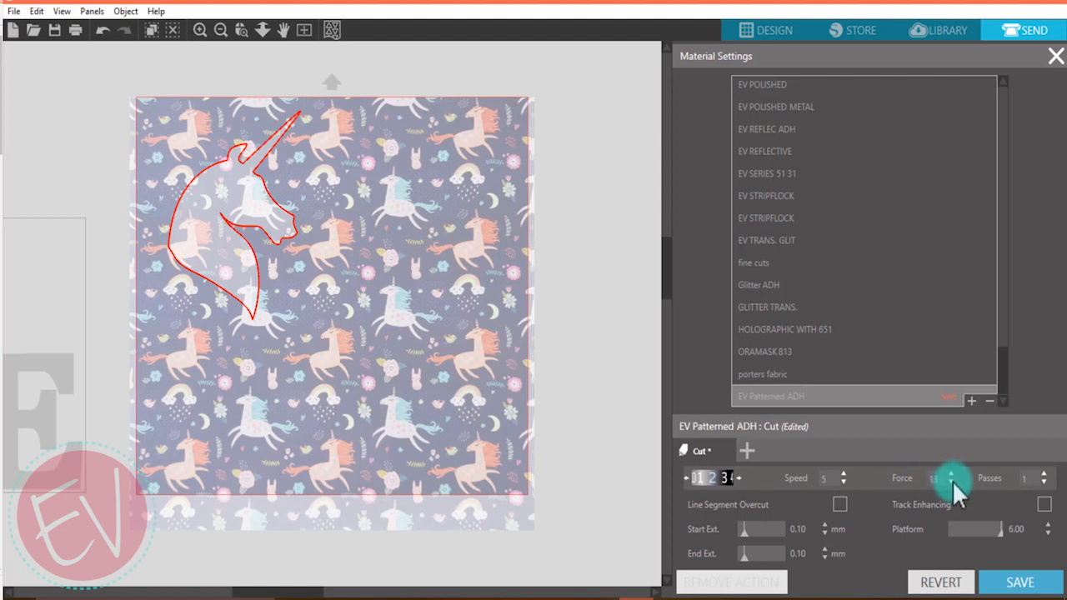
pyautogui.click(951, 474)
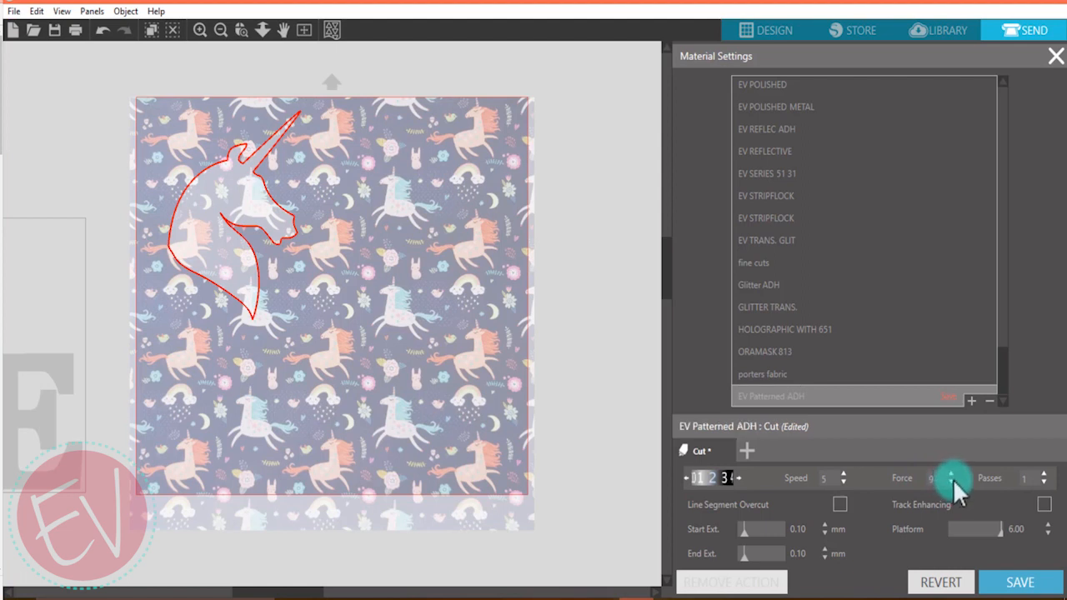
pyautogui.click(950, 482)
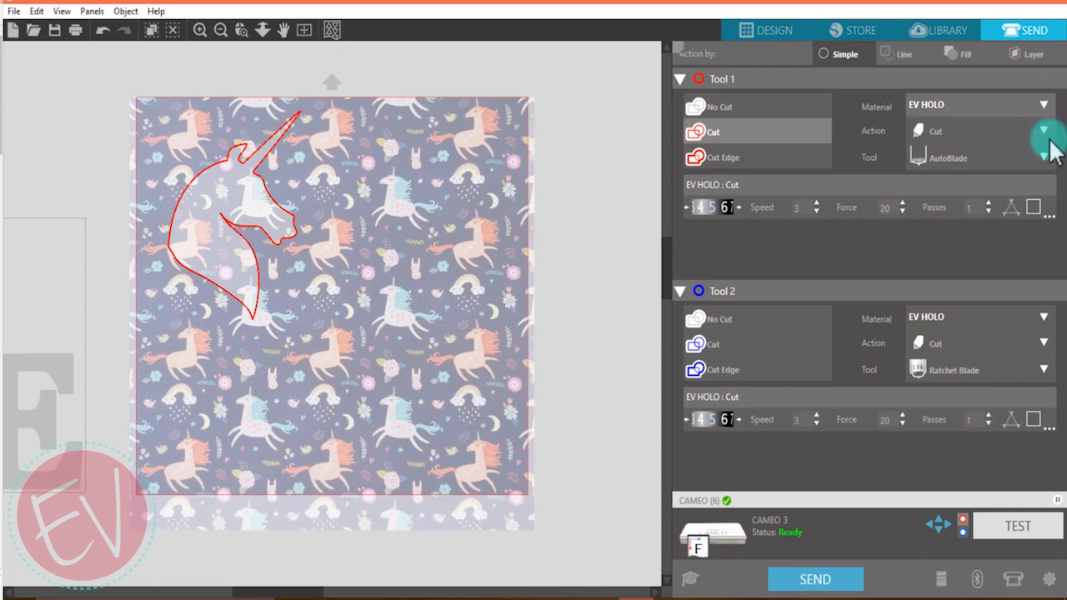
# Step: Select EV Patterned ADH for Tool 1 and collapse the Tool 2 section
pyautogui.click(1043, 104)
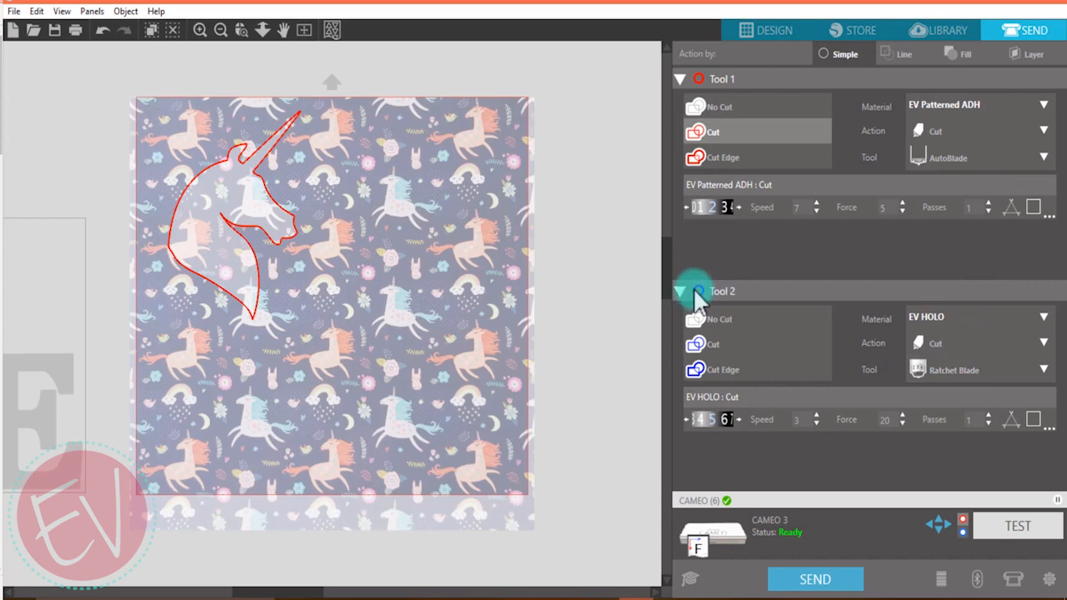
pyautogui.click(680, 290)
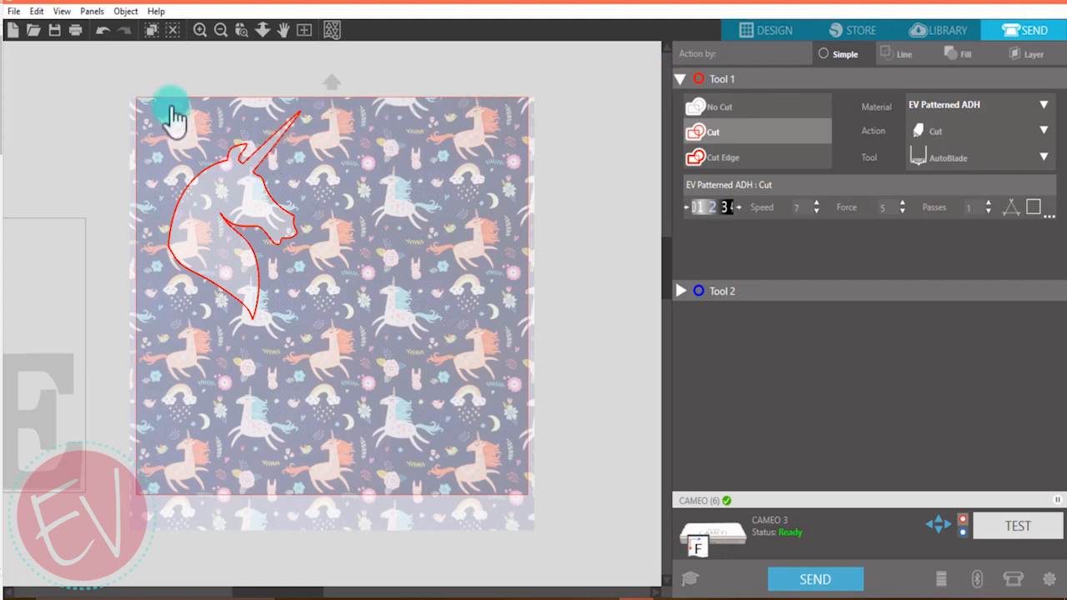
pyautogui.moveTo(125, 92)
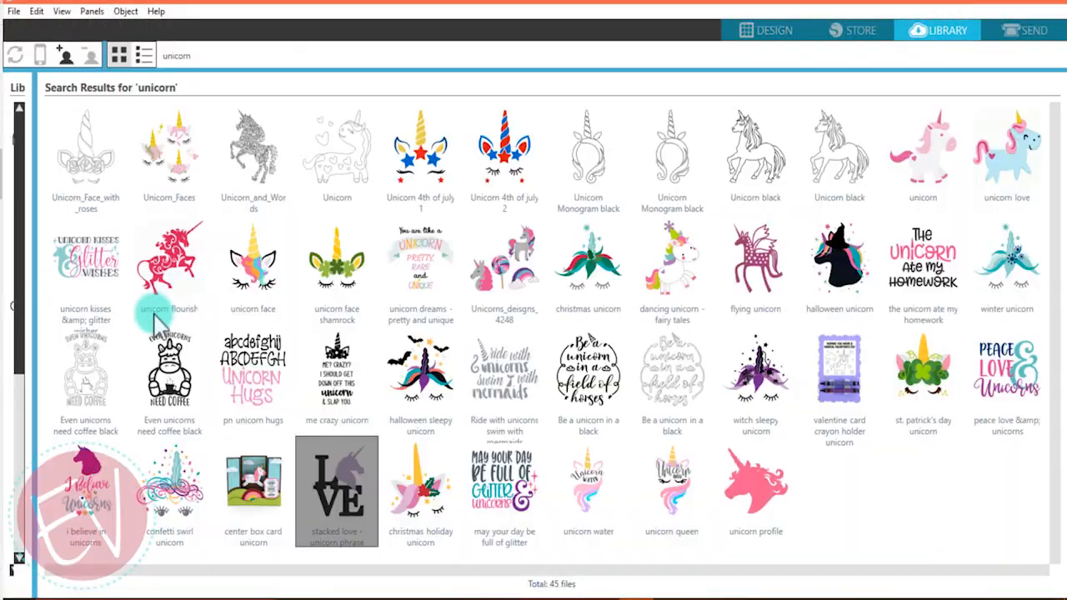
# Step: Open the library's Patterns folder and scroll to the bottom to find 'unicorn 12x12 crop'
pyautogui.moveTo(42, 204); pyautogui.dragTo(125, 205)
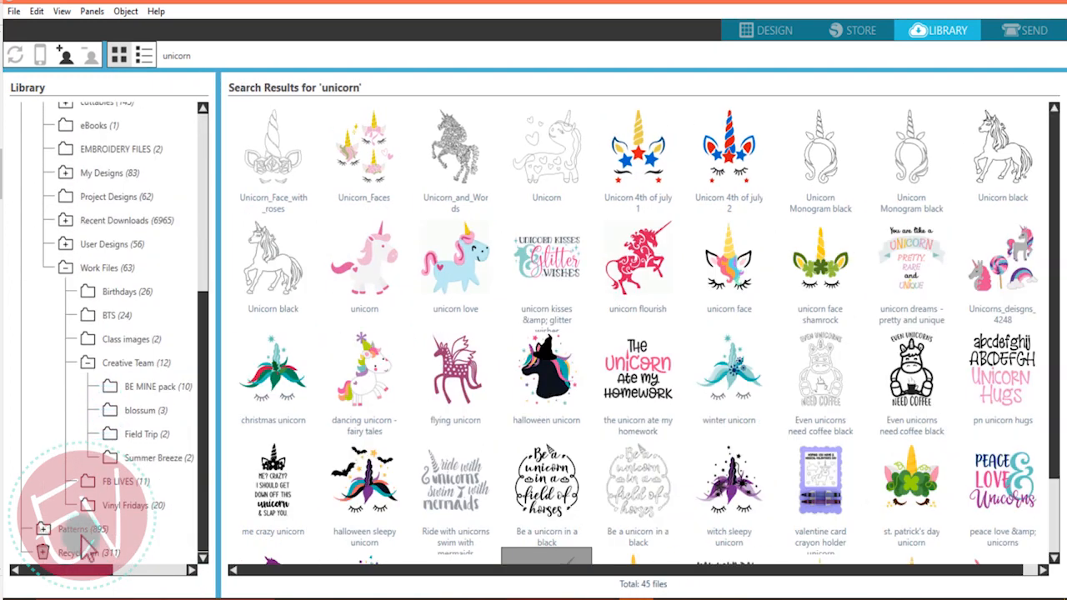
pyautogui.click(70, 529)
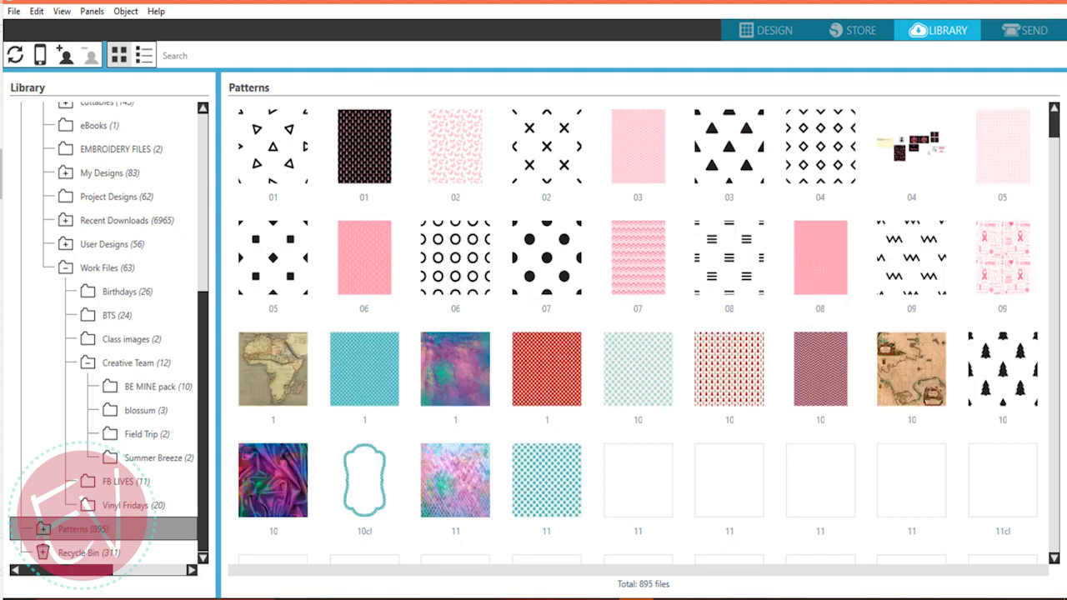
pyautogui.scroll(-3)
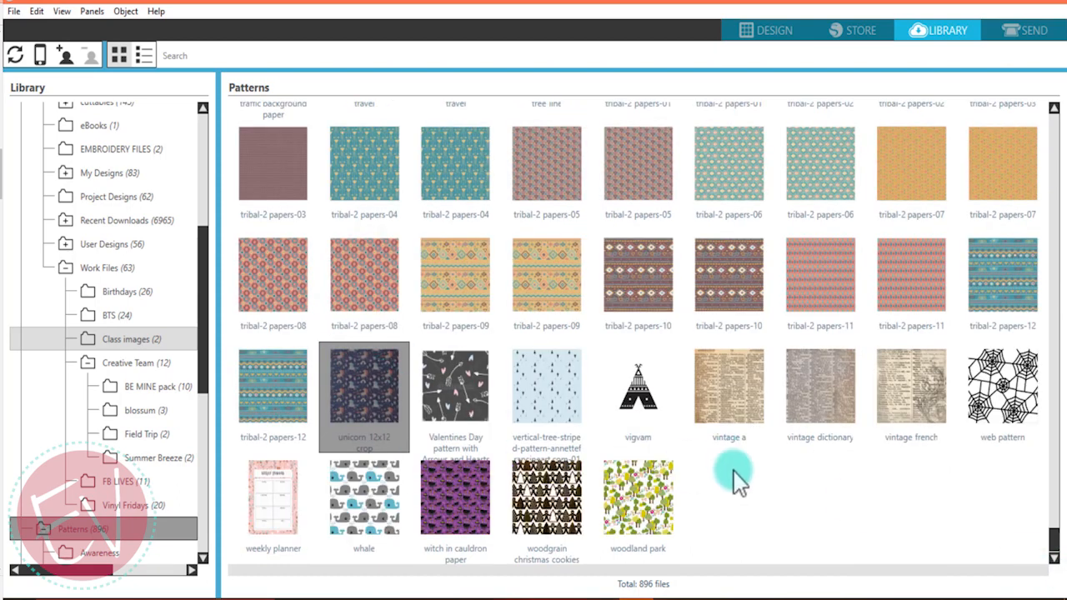
pyautogui.moveTo(364, 404)
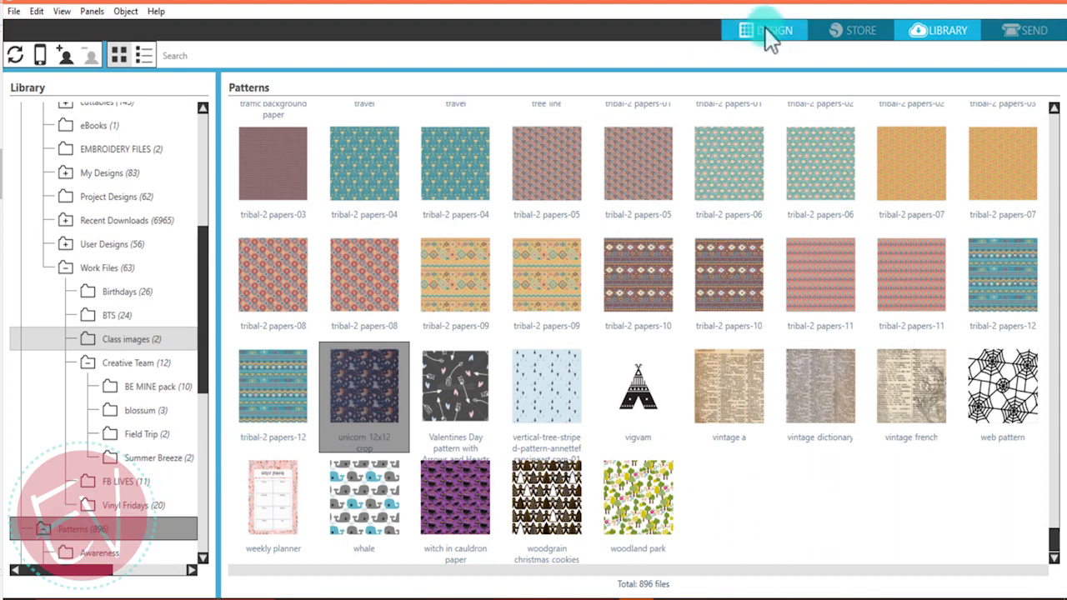
# Step: Switch back to the Design tab showing the unicorn head outline on the 12-inch page
pyautogui.click(773, 30)
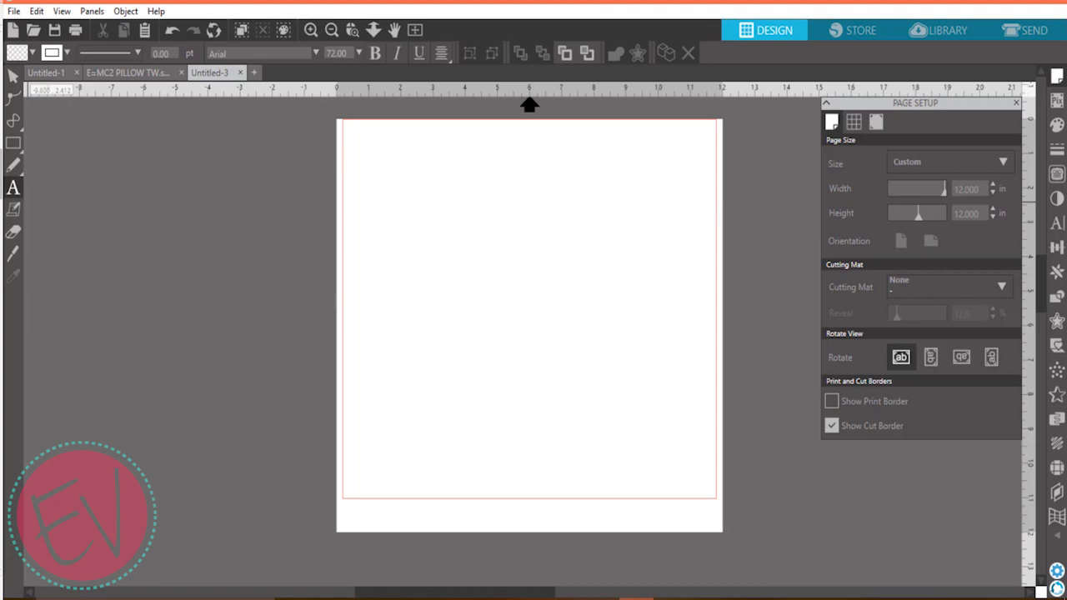
pyautogui.click(937, 30)
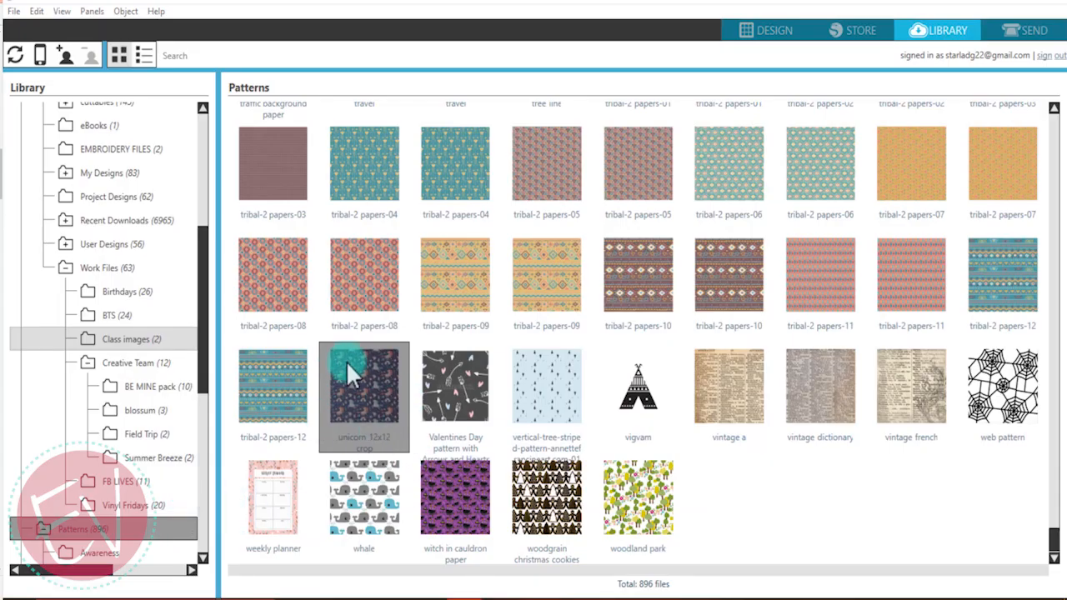
pyautogui.click(764, 31)
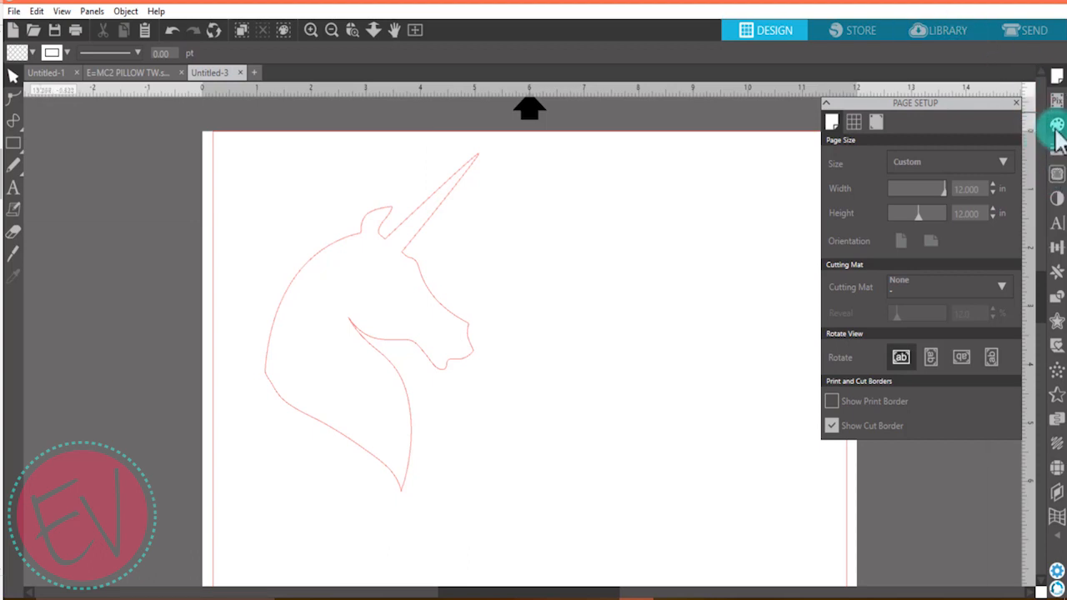
pyautogui.moveTo(1057, 124)
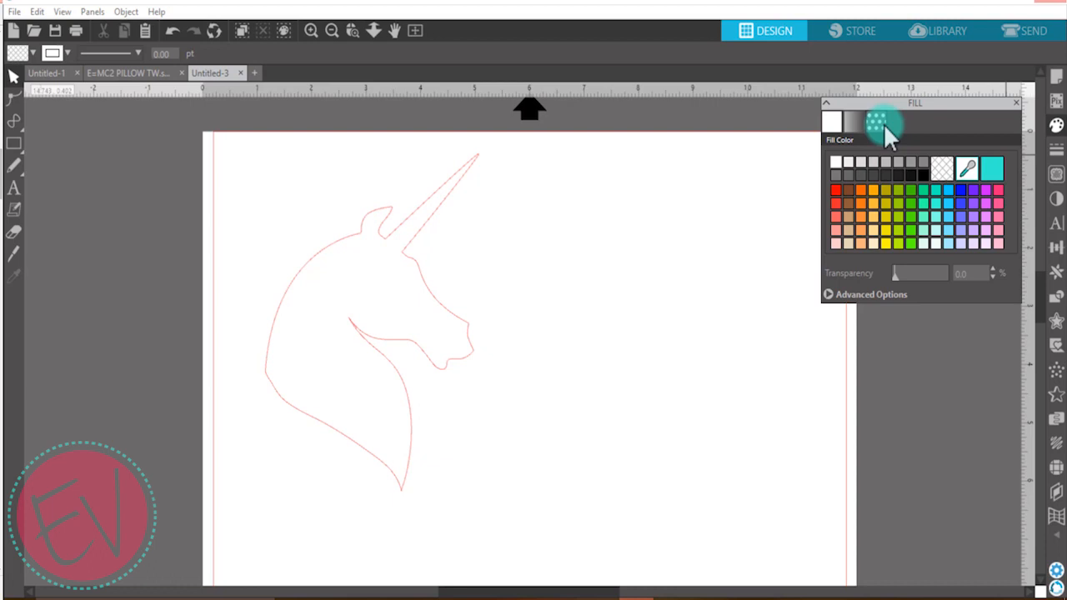
# Step: Switch the Fill panel to Pattern and scroll down to the Patterns category
pyautogui.click(875, 123)
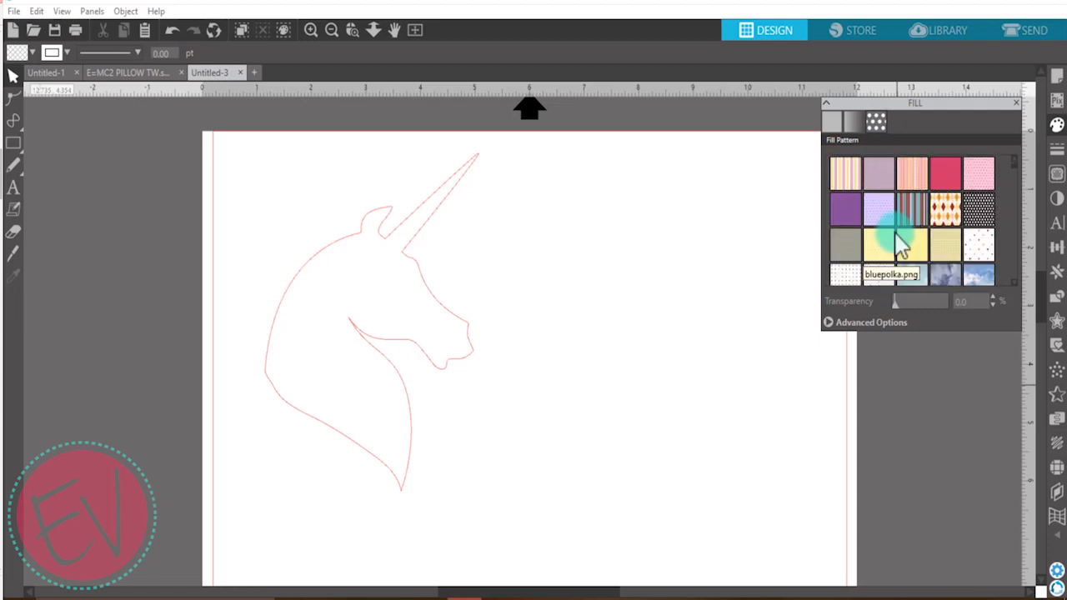
pyautogui.scroll(-3)
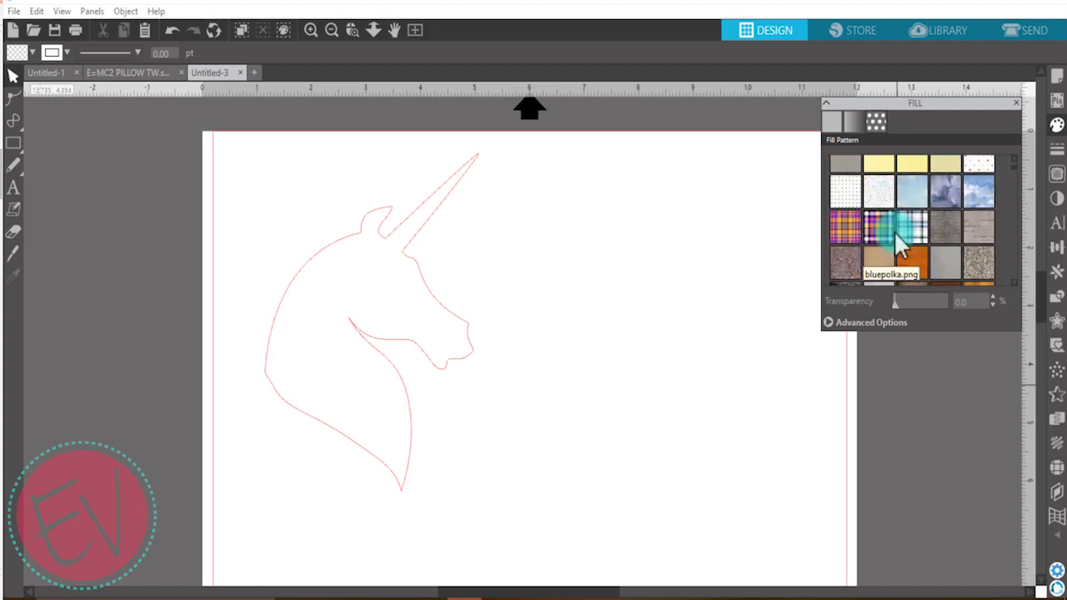
pyautogui.scroll(-3)
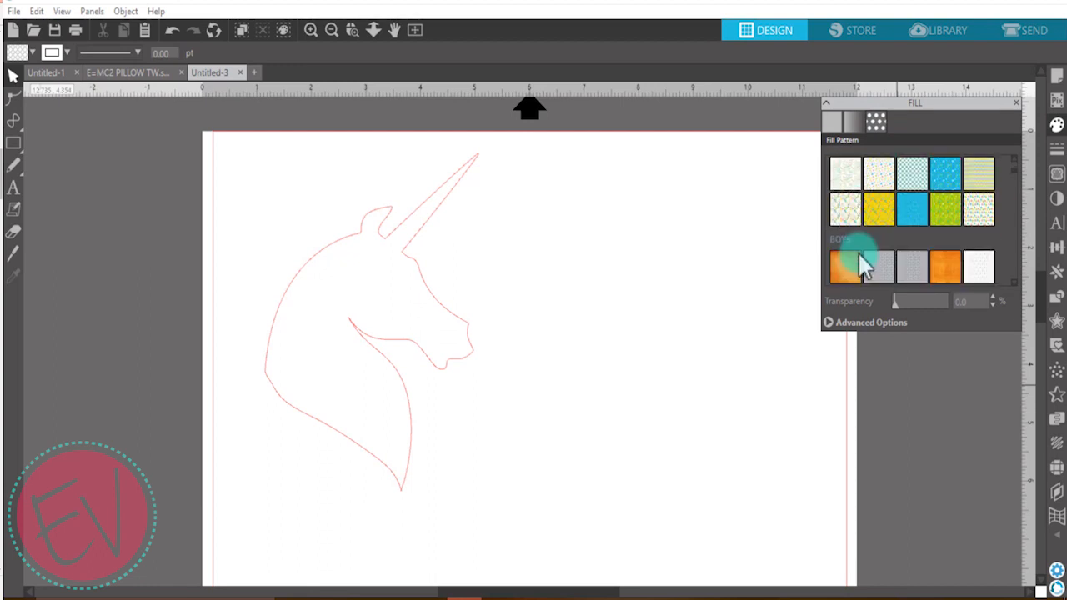
pyautogui.scroll(-3)
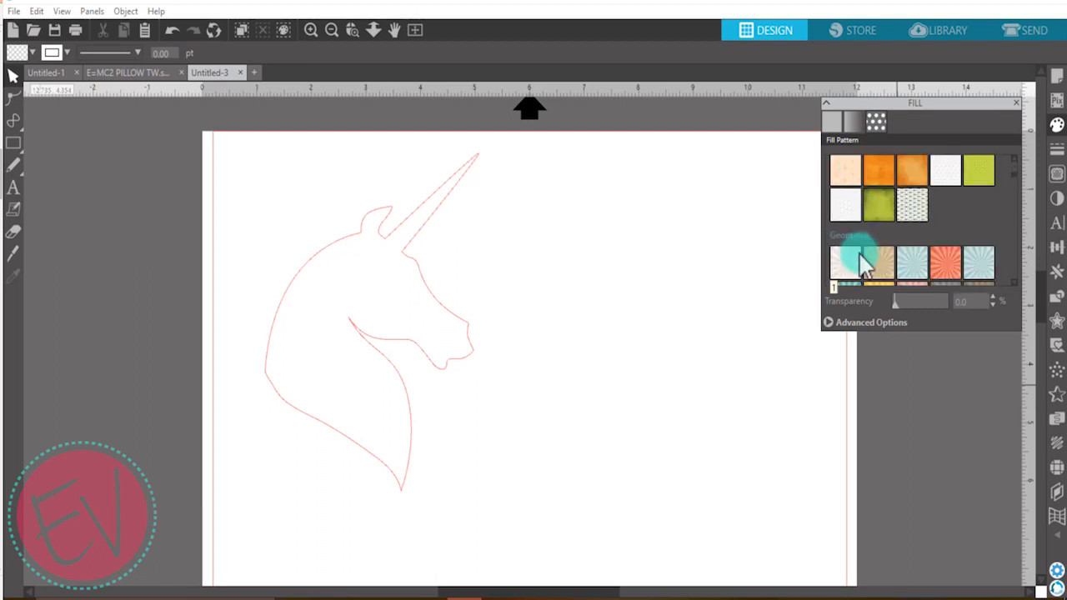
pyautogui.scroll(-3)
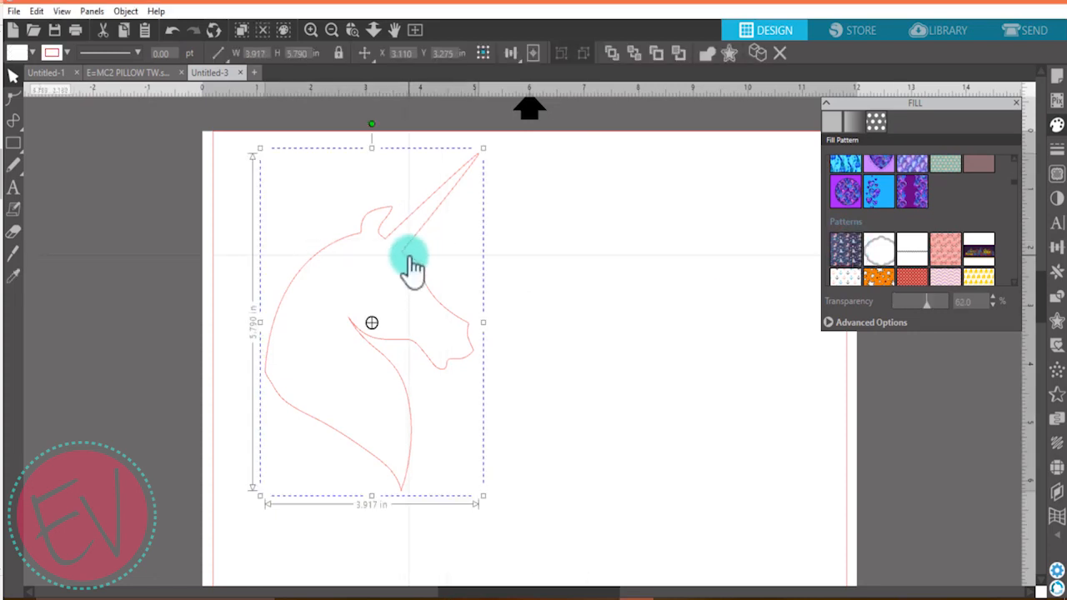
# Step: Fill the unicorn head with the 'unicorn 12x12 crop' pattern at 0 transparency
pyautogui.click(845, 248)
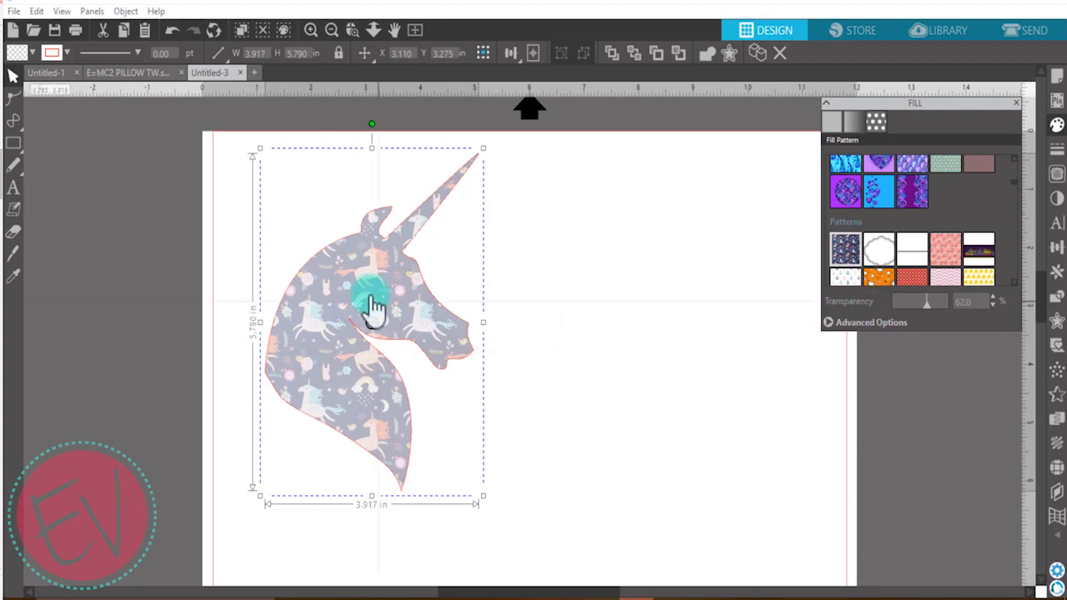
pyautogui.click(52, 52)
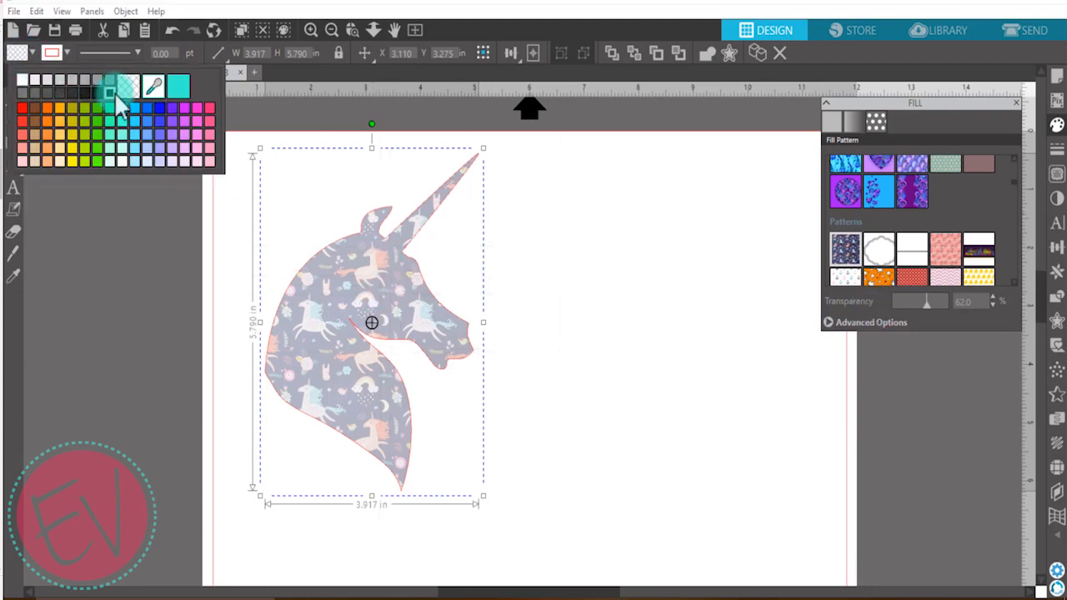
pyautogui.click(129, 81)
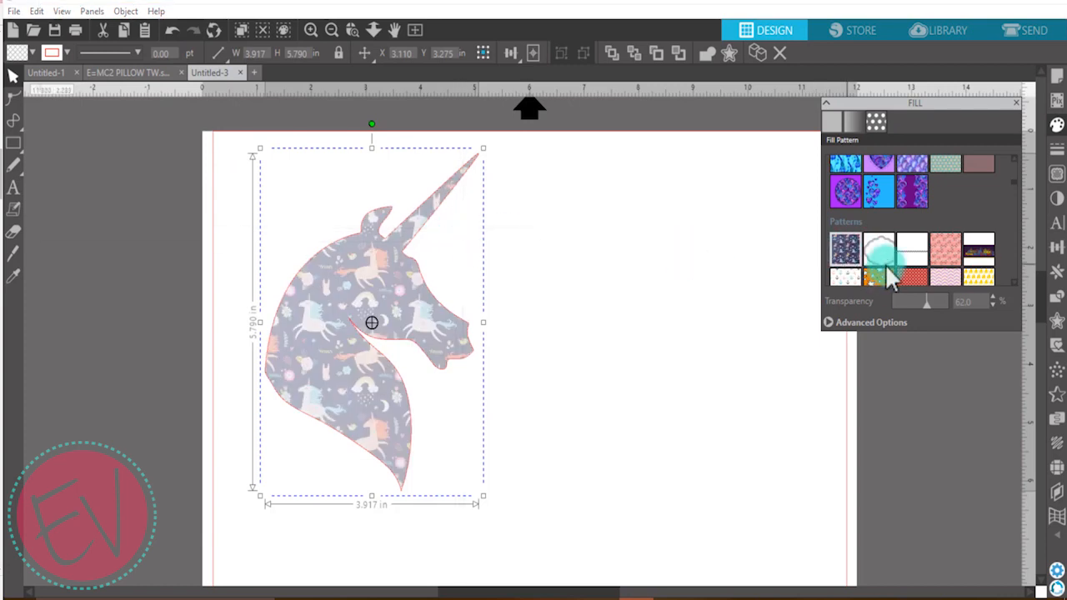
pyautogui.moveTo(926, 301); pyautogui.dragTo(913, 301)
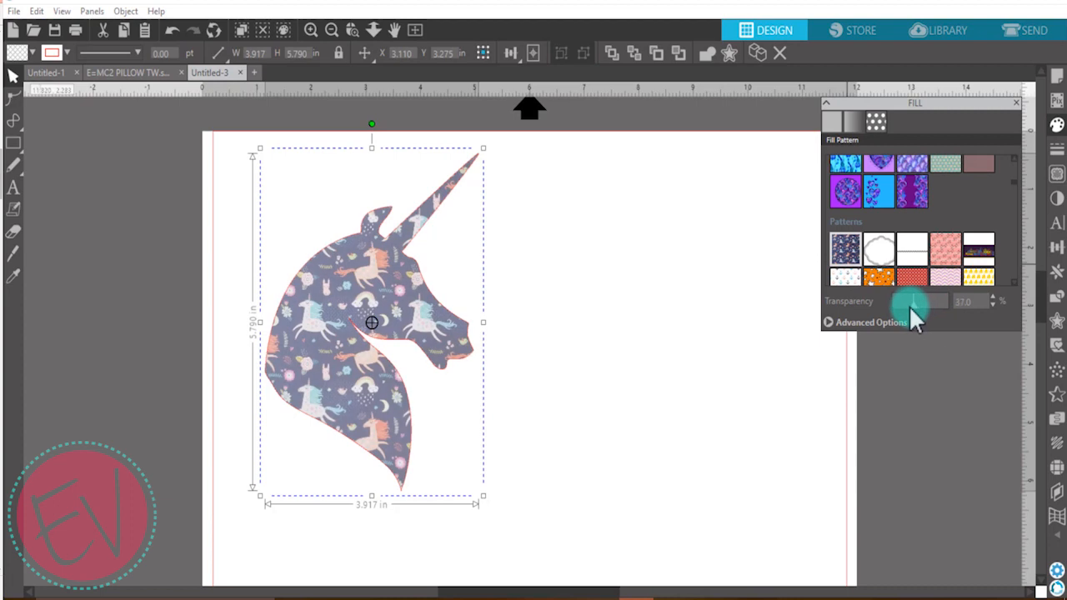
# Step: Scale the unicorn pattern up to about 189% under Advanced Options
pyautogui.click(845, 254)
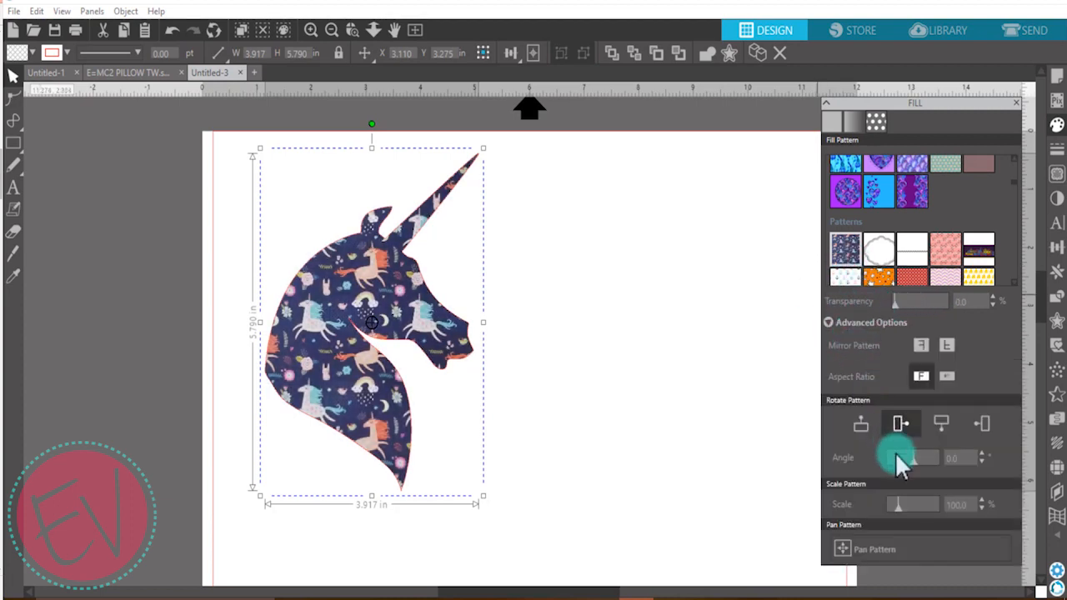
pyautogui.moveTo(900, 459); pyautogui.dragTo(909, 504)
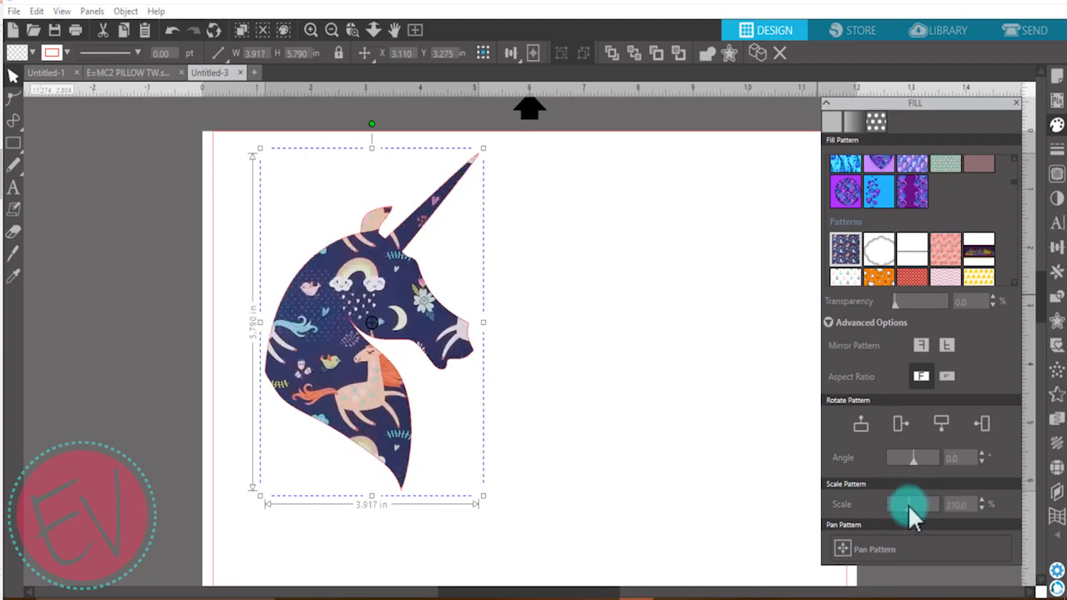
pyautogui.moveTo(921, 504); pyautogui.dragTo(909, 504)
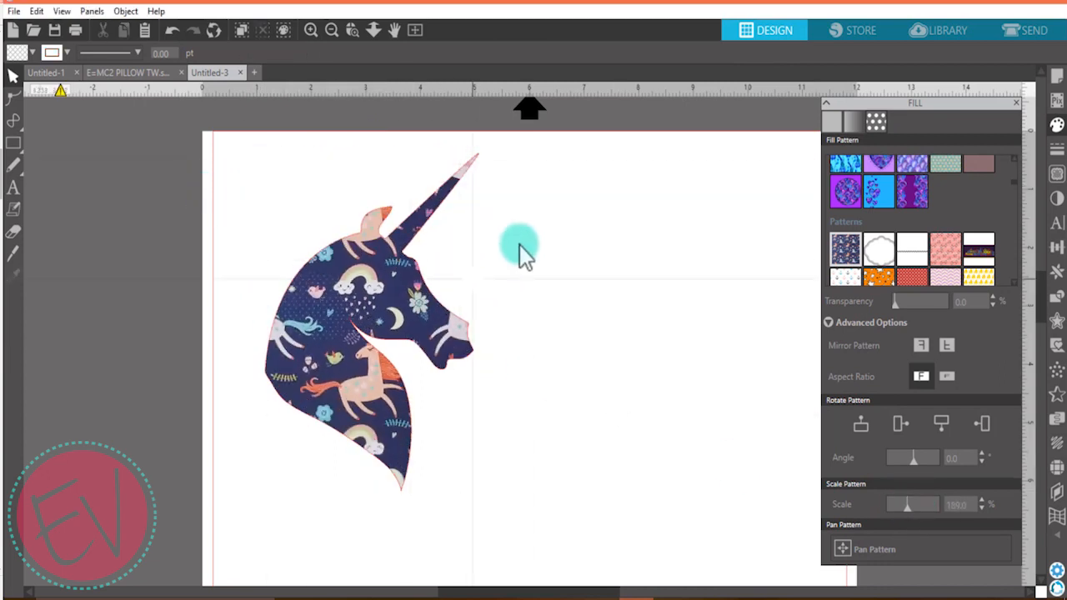
pyautogui.click(845, 248)
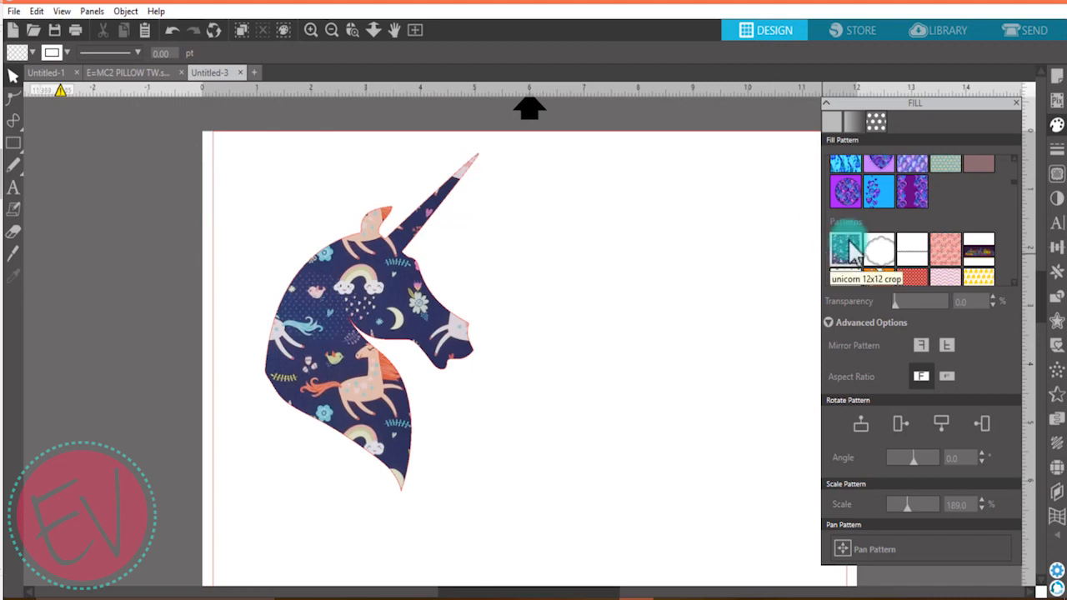